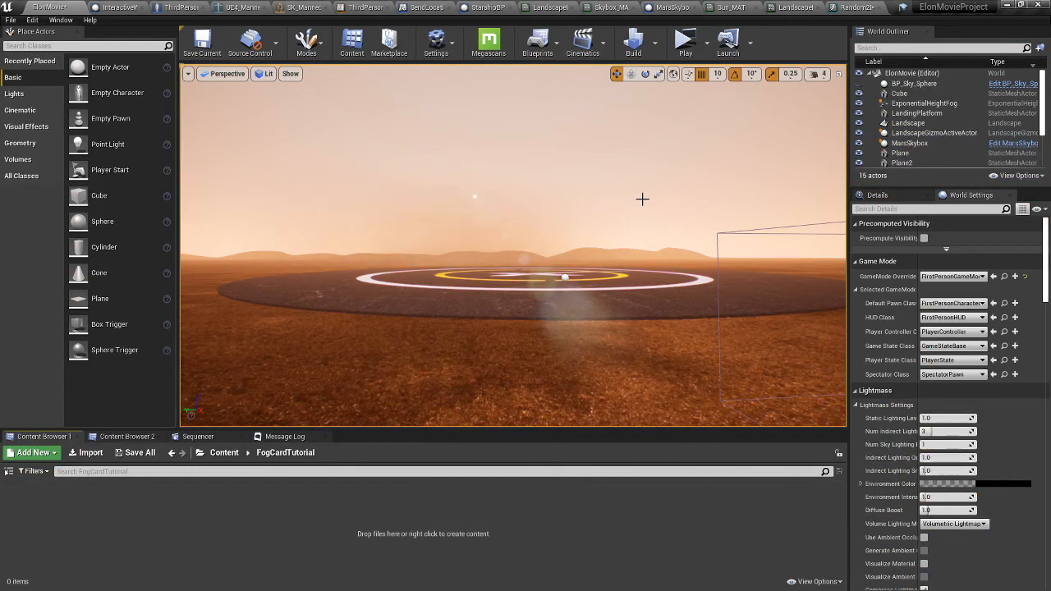
mouse_move(430, 253)
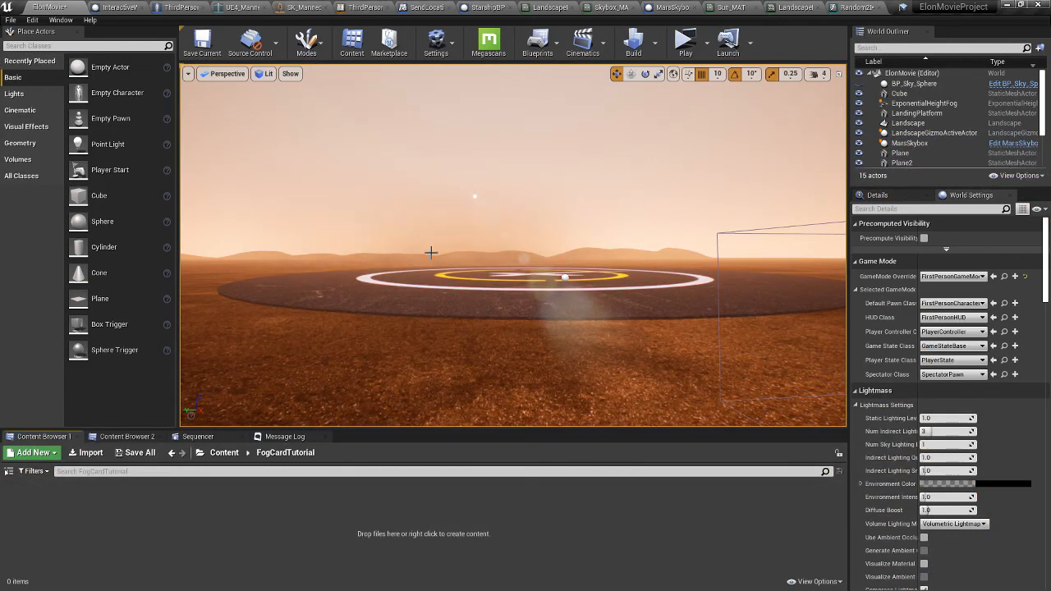
- Search Engine Content for 'dust' and copy the dust texture into the FogCardTutorial folder
left_click(899, 163)
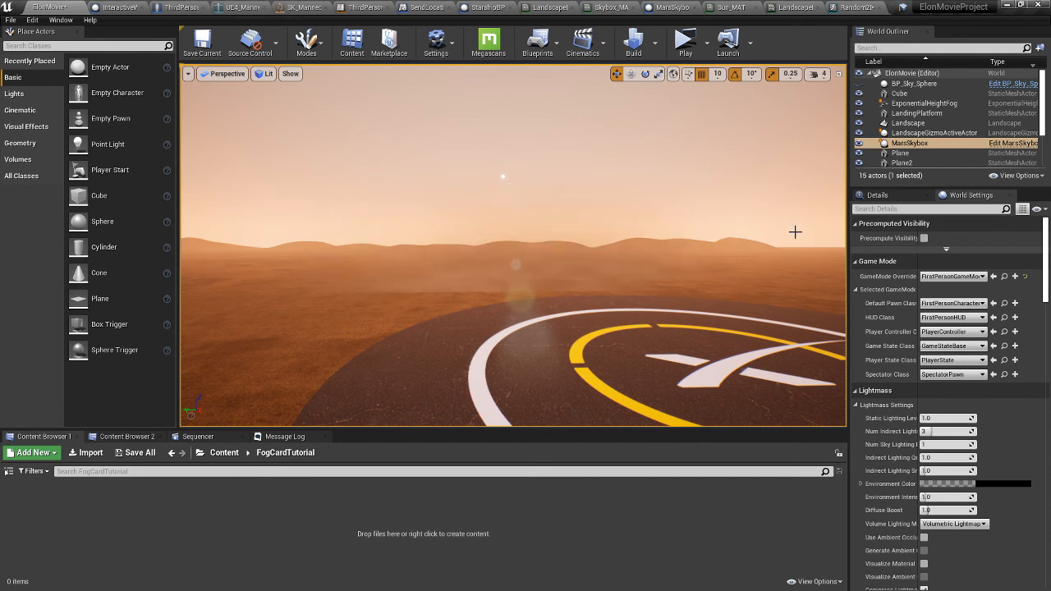
mouse_move(581, 217)
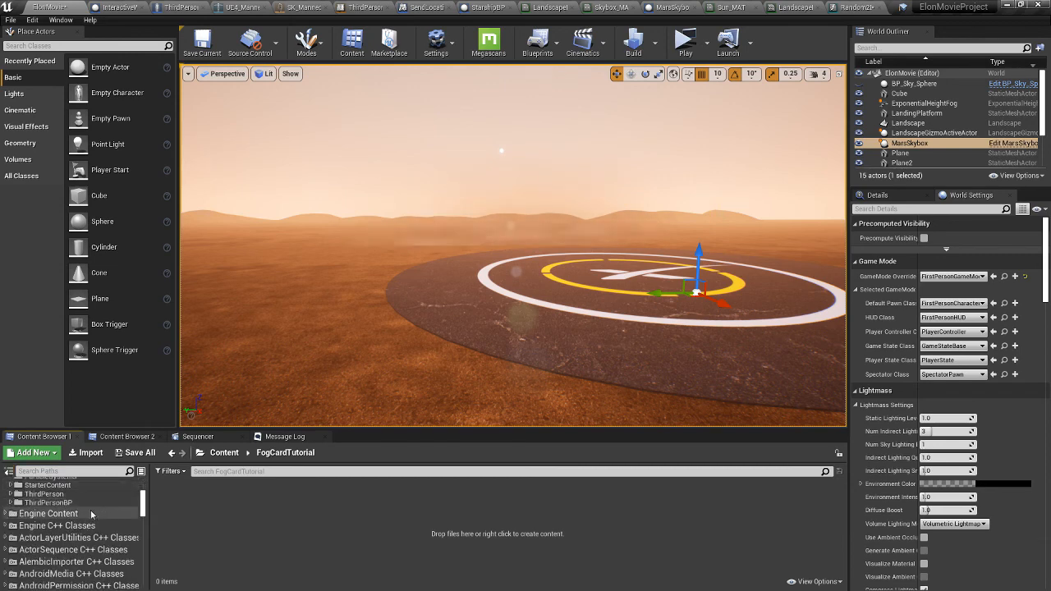
left_click(50, 512)
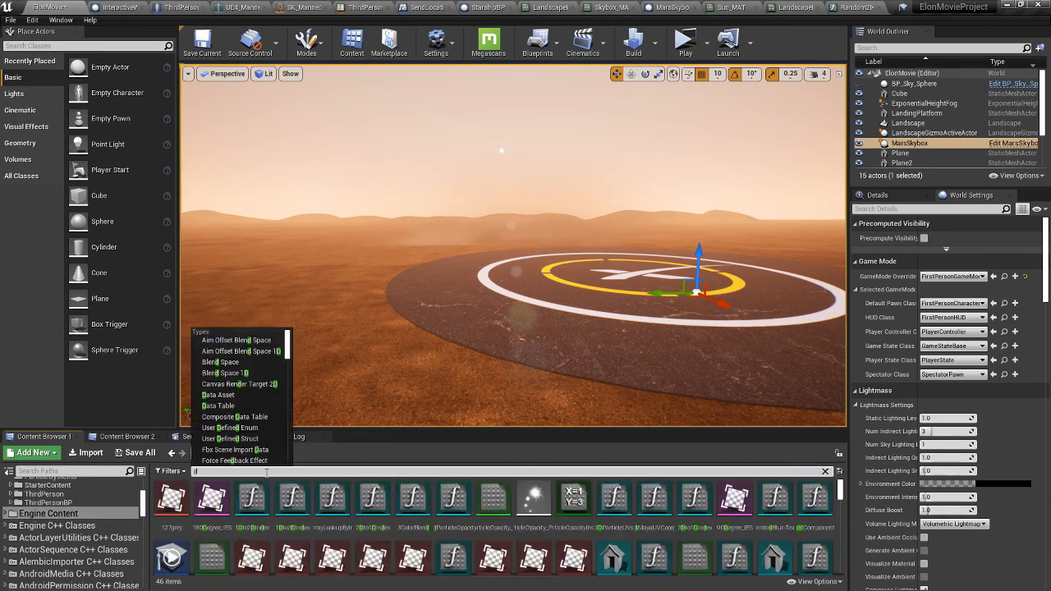
type("dust")
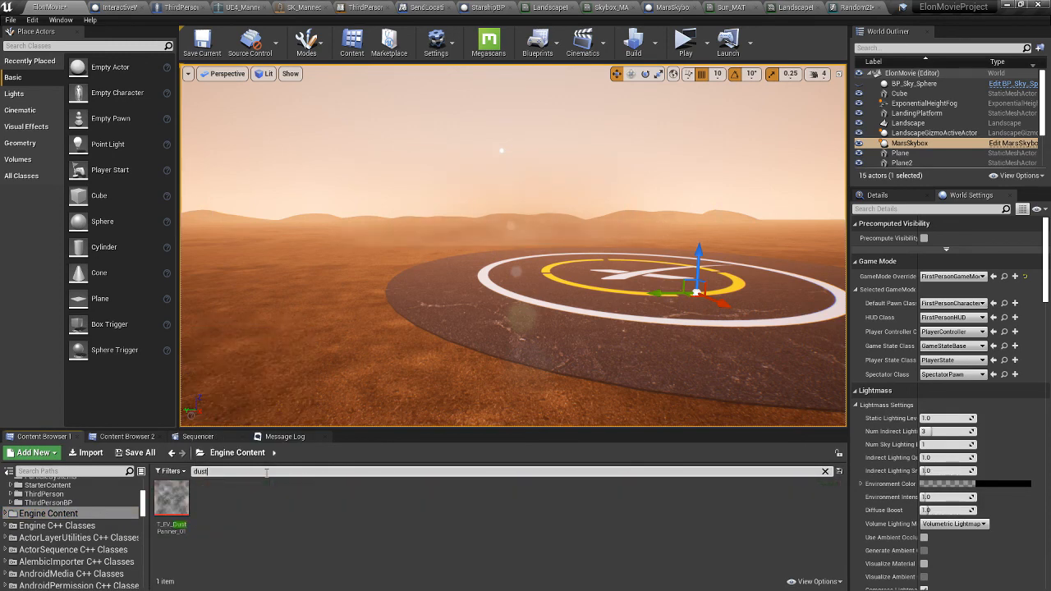
left_click(170, 496)
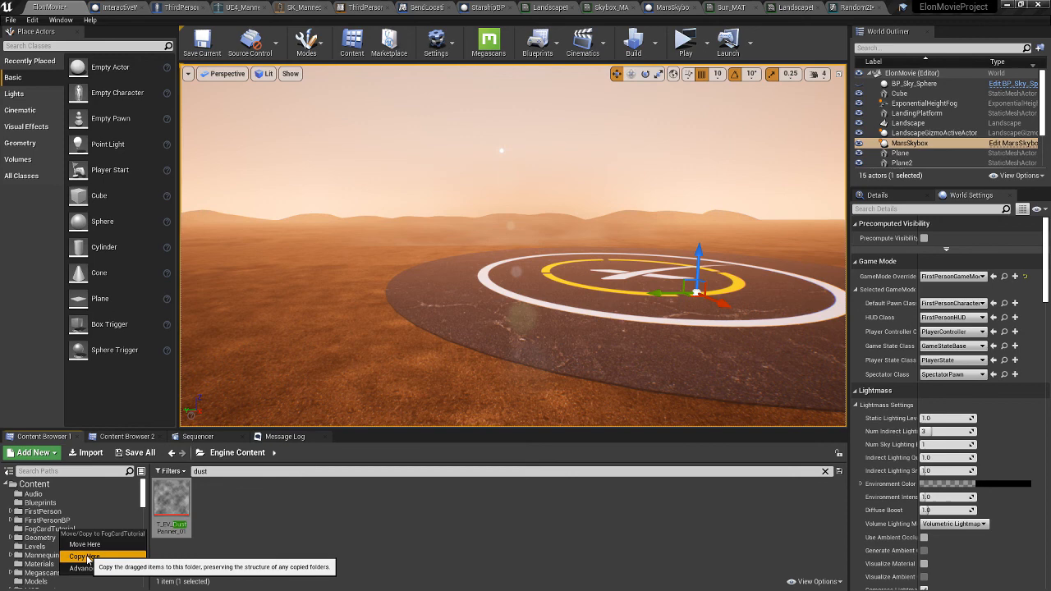
left_click(84, 554)
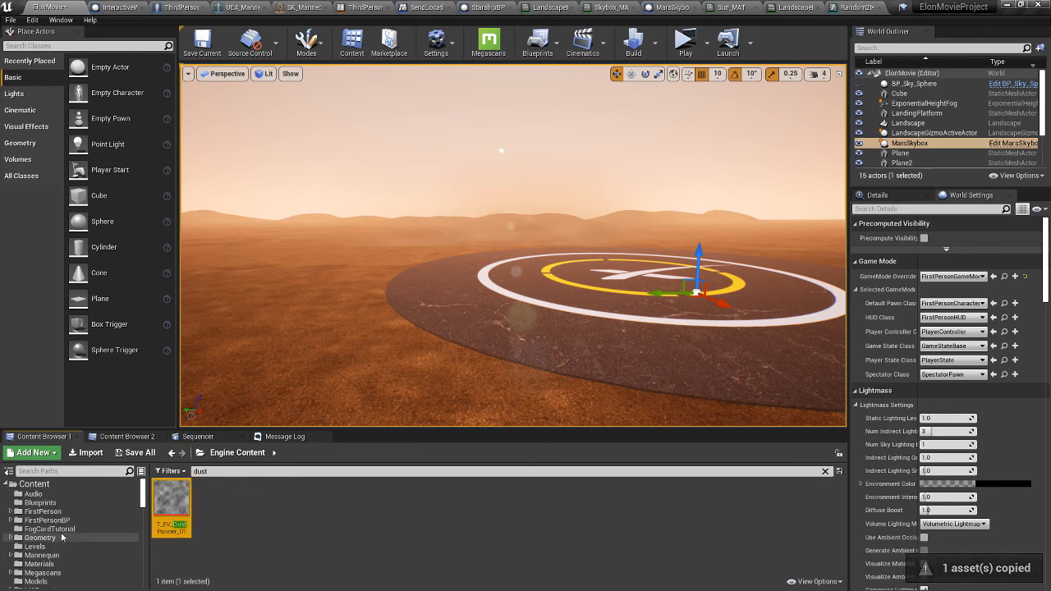
left_click(50, 529)
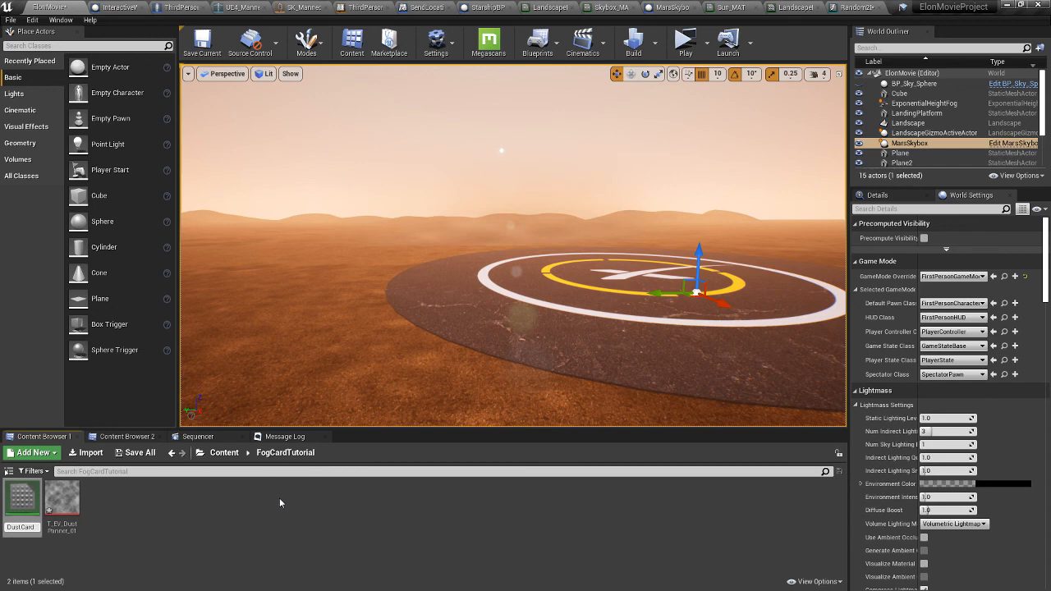
- Create the DustCard material, stand a large plane upright in the level, and begin editing DustCard
left_click(23, 499)
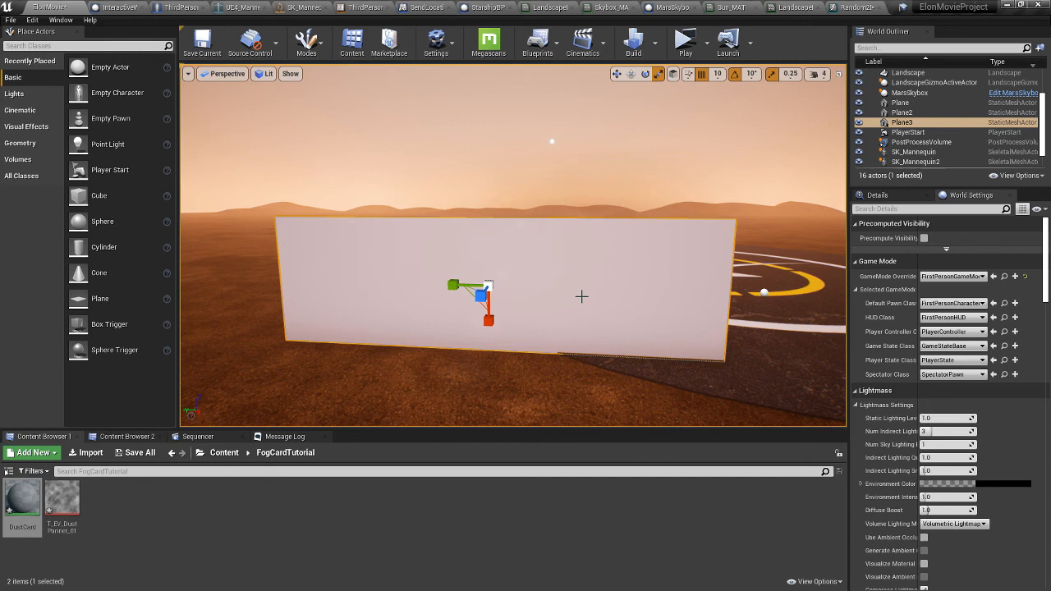
left_click(617, 74)
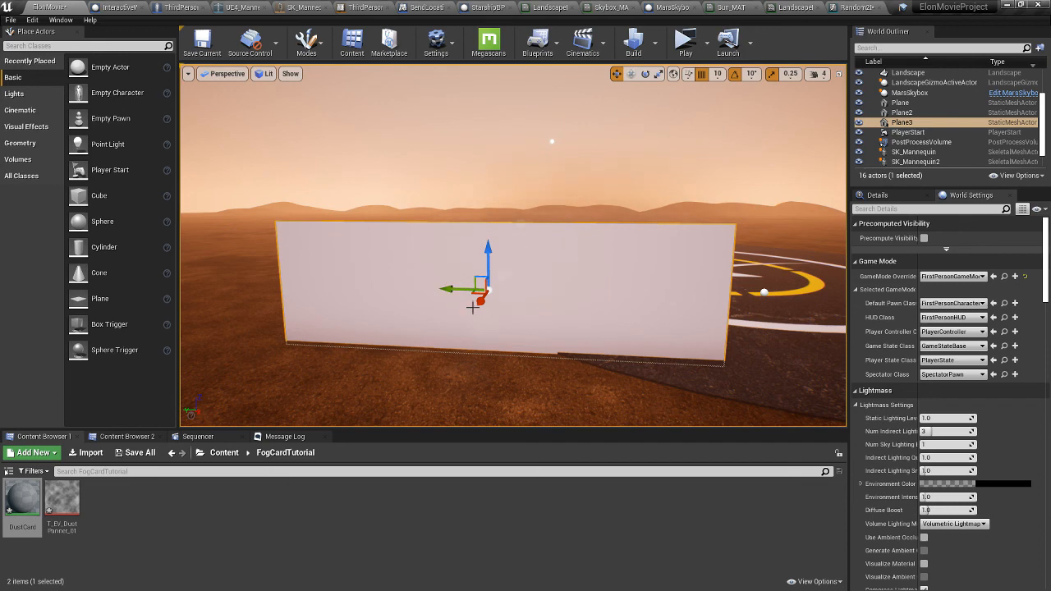
mouse_move(23, 502)
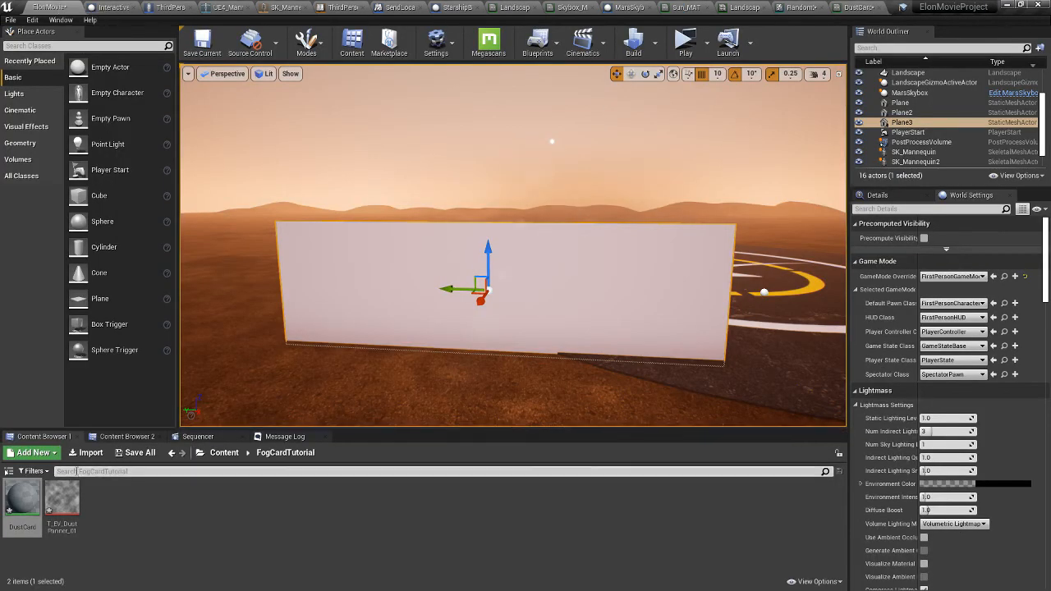
left_click(62, 502)
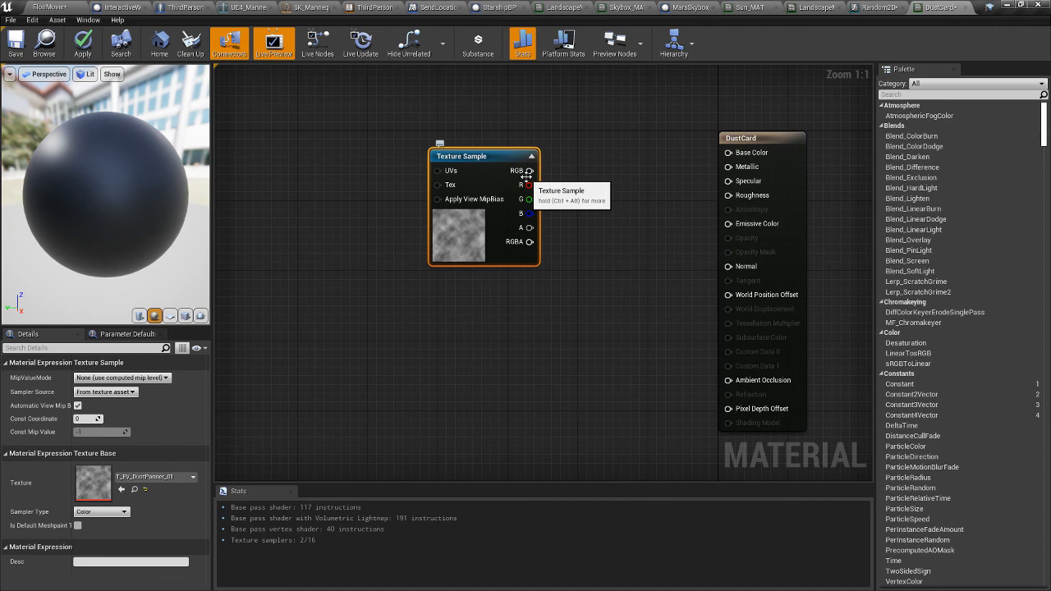
- Wire the dust Texture Sample's RGB into Base Color and apply the material
left_click_drag(532, 170, 729, 153)
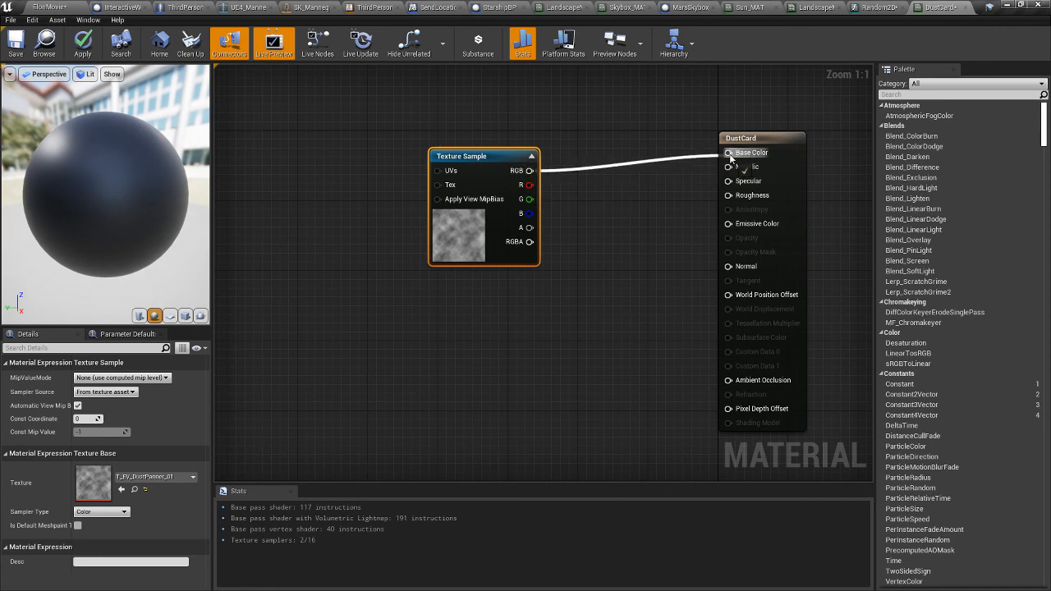
left_click(82, 43)
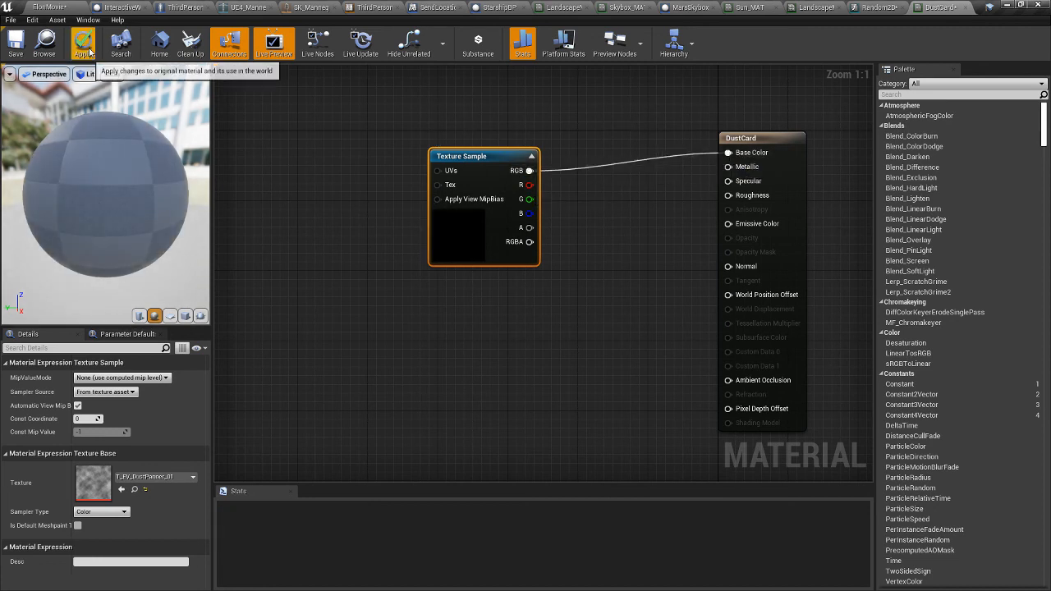
left_click(82, 43)
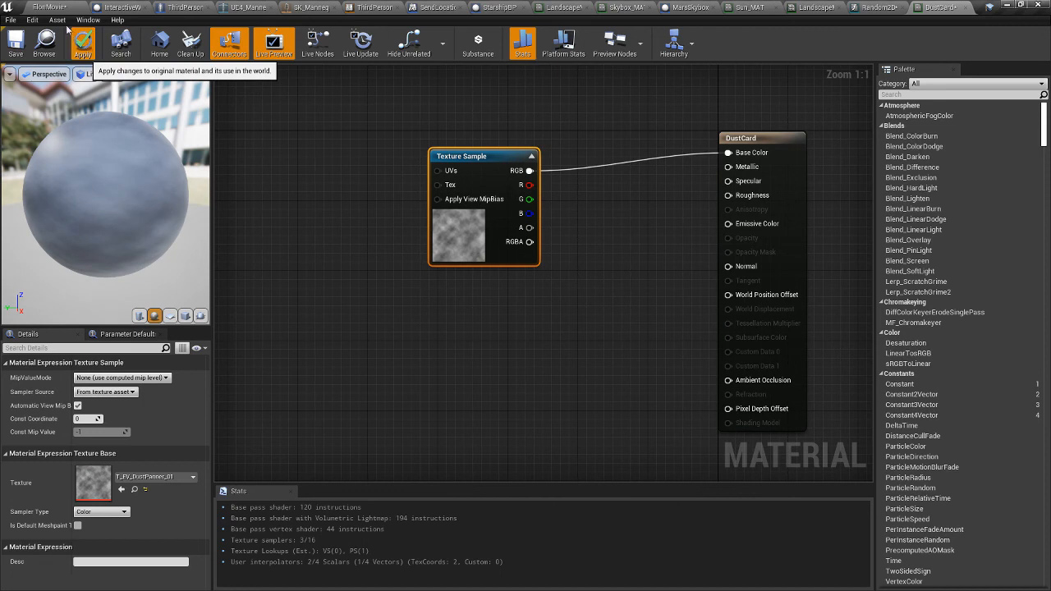
left_click(82, 43)
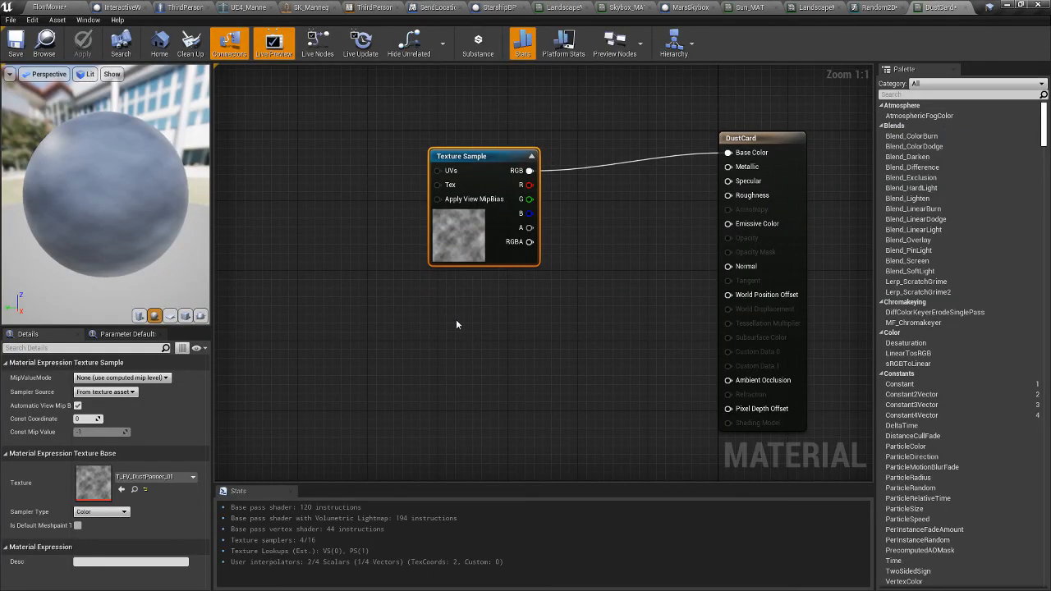
mouse_move(325, 217)
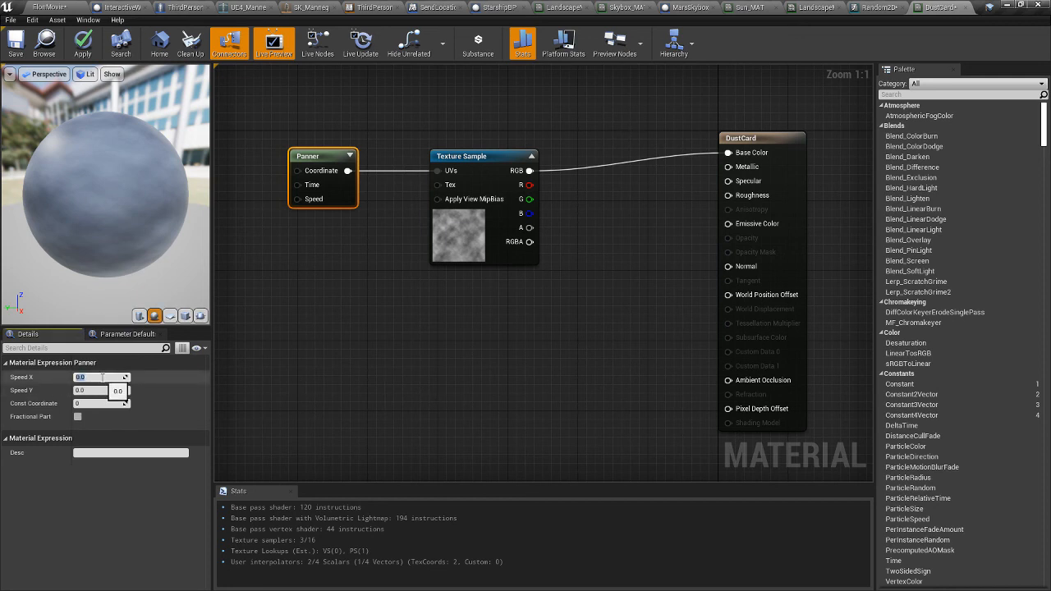
- Set the Panner speed to 2 so the dust texture scrolls, and apply the change
type("2")
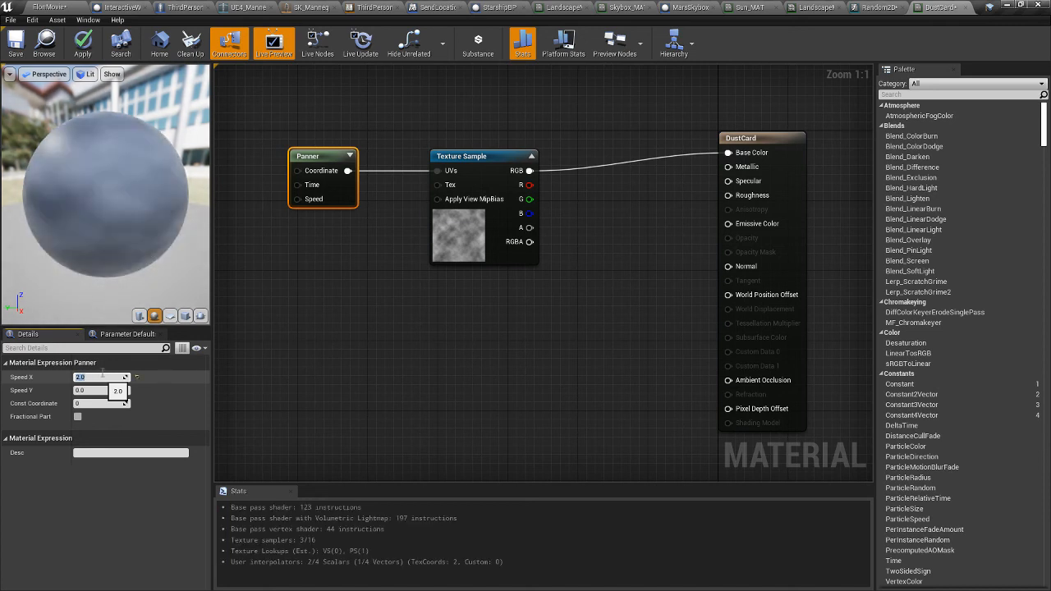
left_click(48, 7)
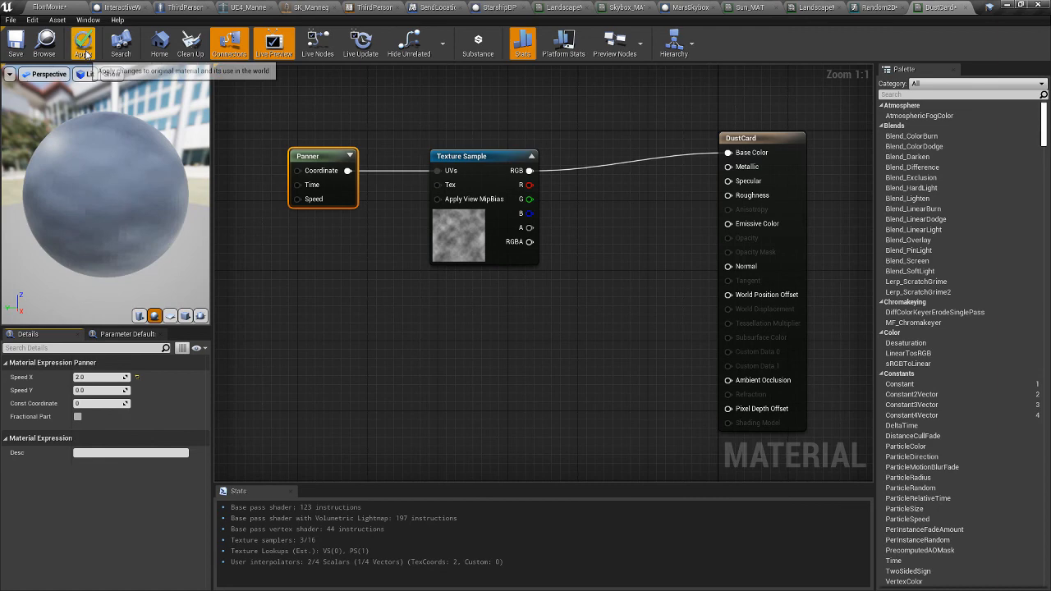
left_click(82, 42)
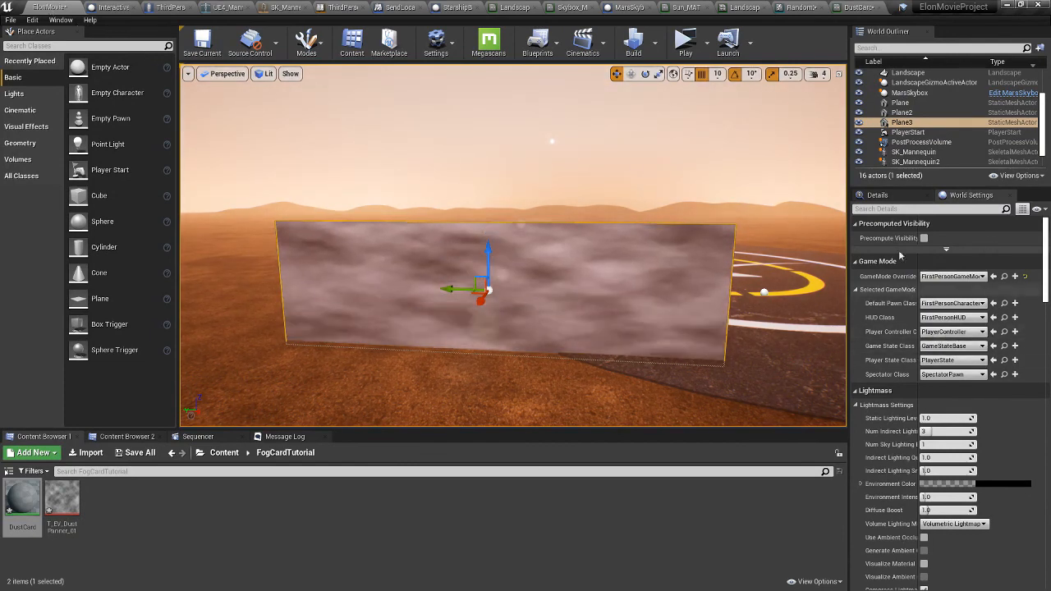
- Assign the DustCard material to the upright plane in the viewport
left_click(877, 193)
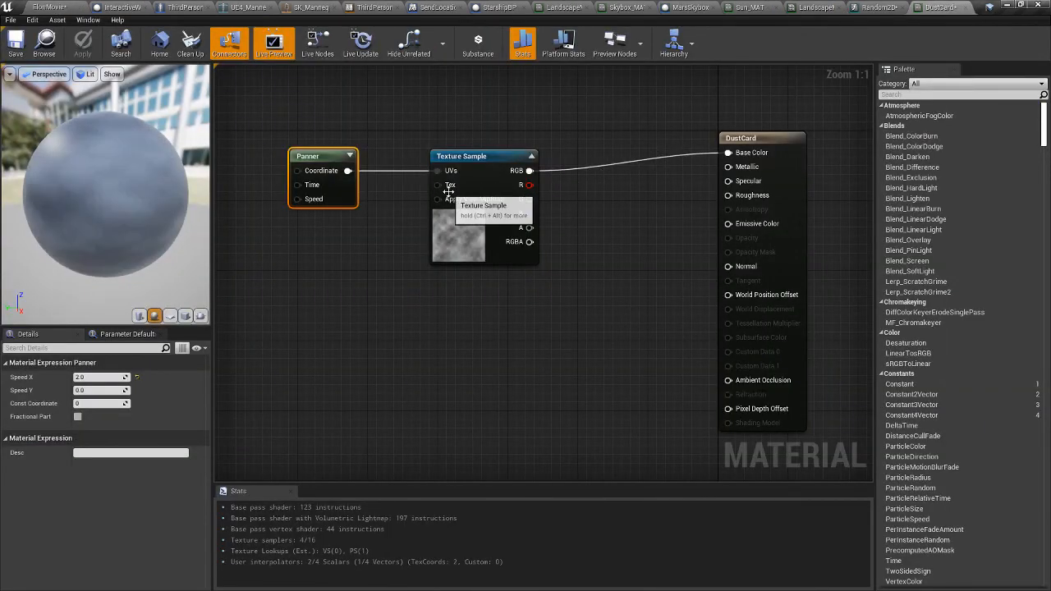
mouse_move(419, 269)
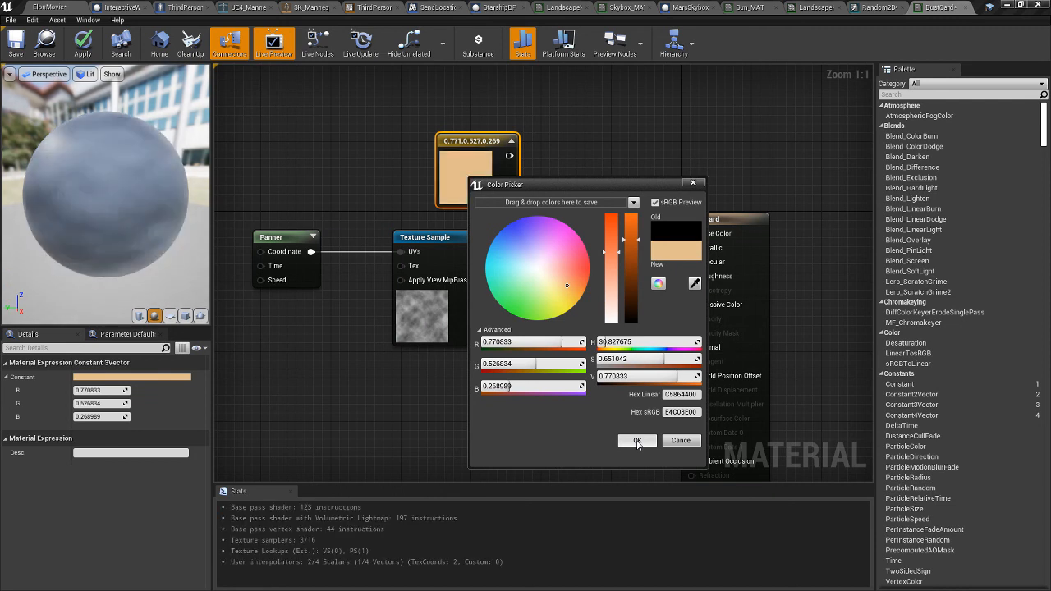
- Confirm the sandy orange colour for the Constant3Vector tint
left_click(637, 440)
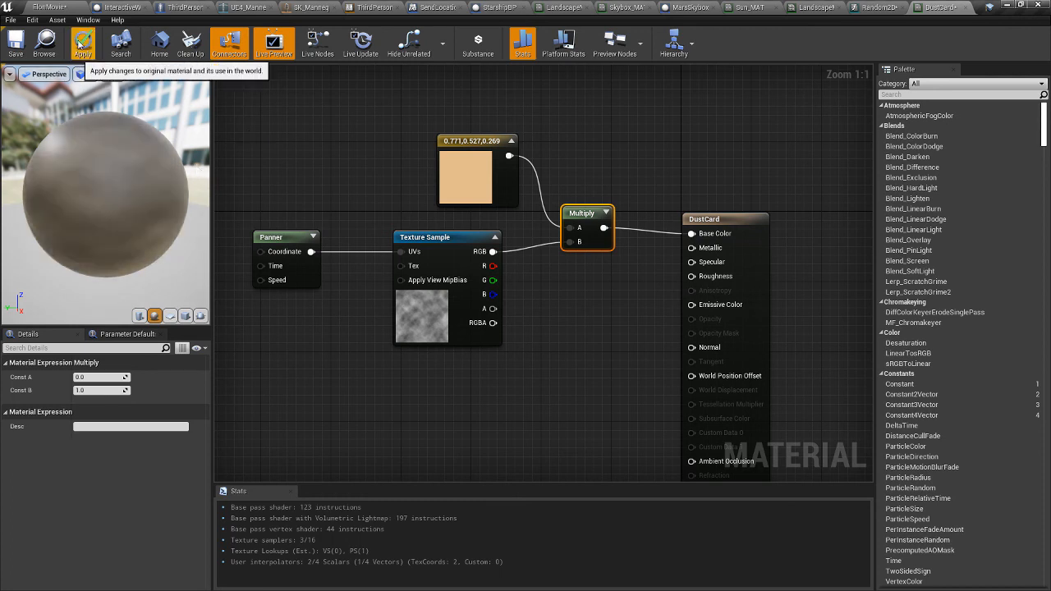
- Apply the material with the texture multiplied by the orange tint into Base Color
left_click(82, 42)
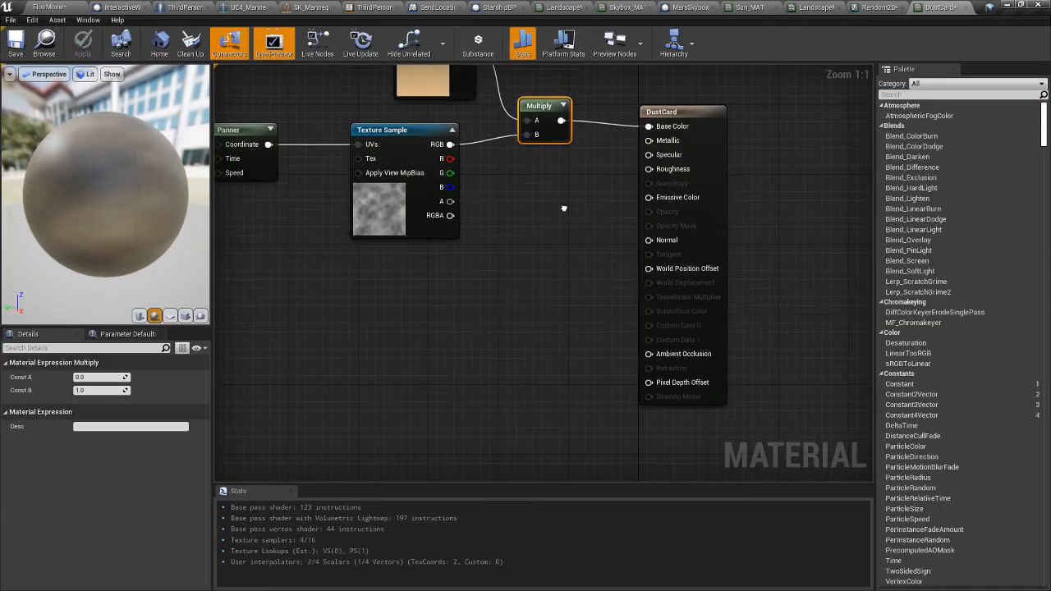
- Set DustCard's blend mode to Translucent and apply so the preview turns see-through
left_click(673, 112)
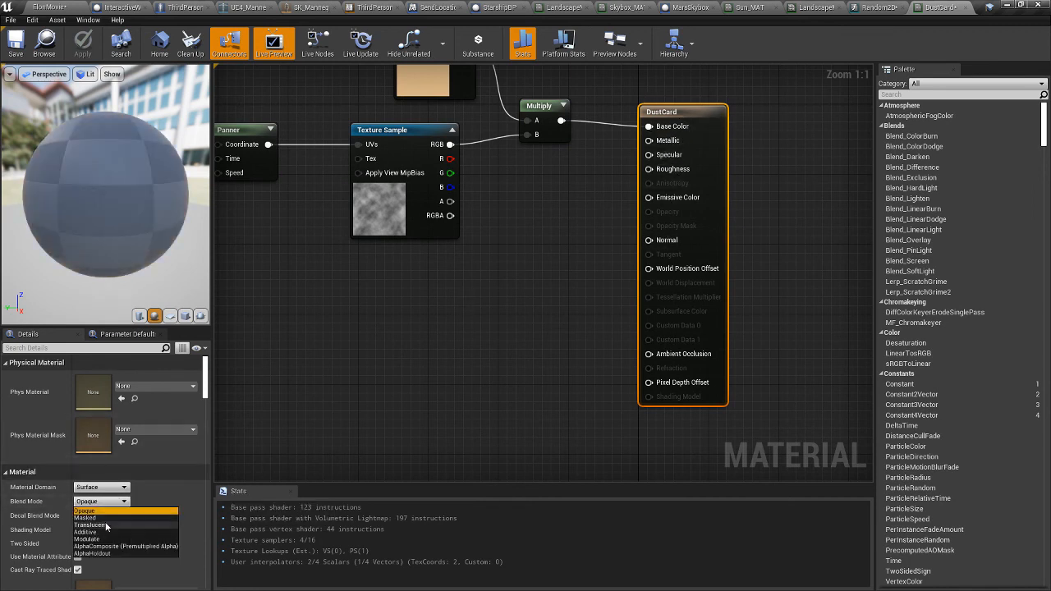
left_click(90, 525)
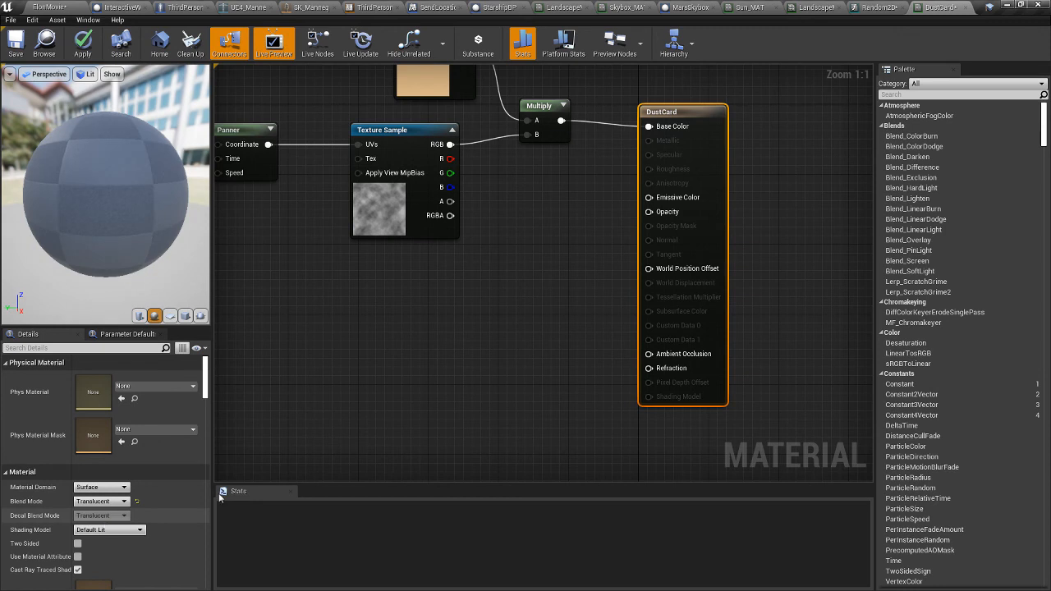
mouse_move(663, 210)
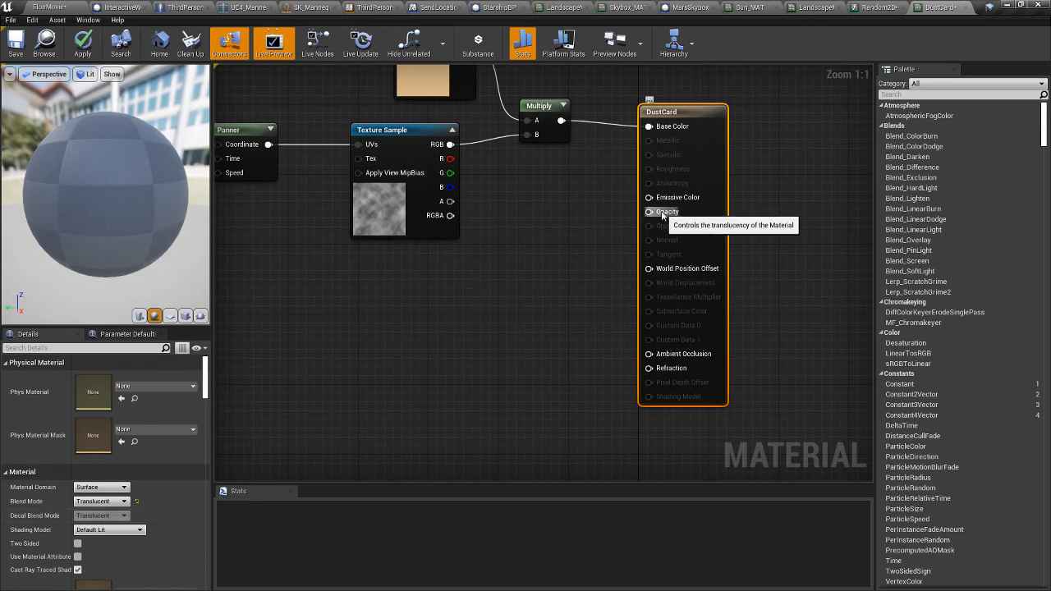
mouse_move(578, 246)
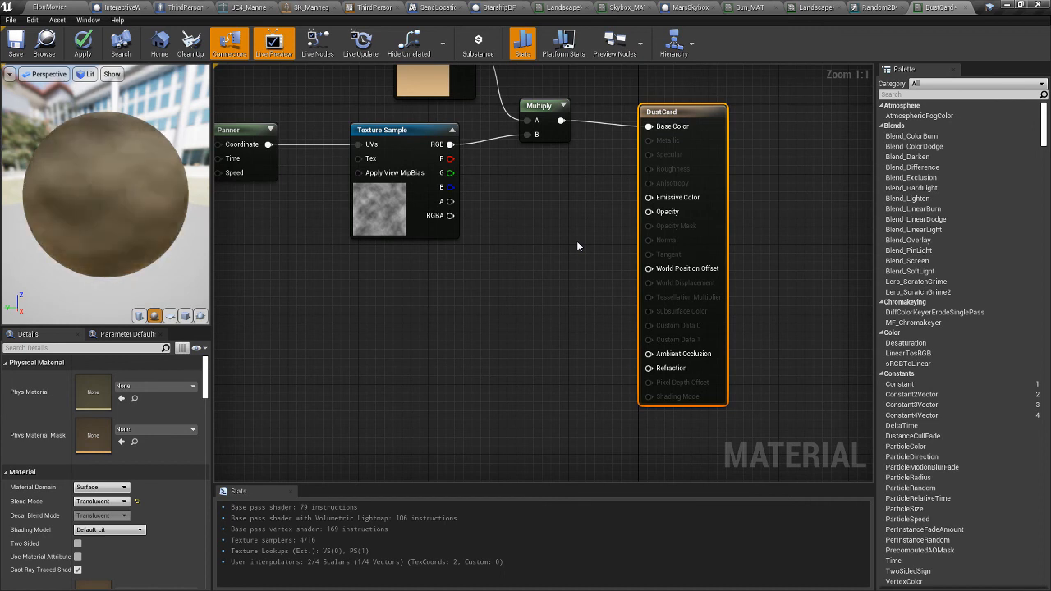
mouse_move(450, 158)
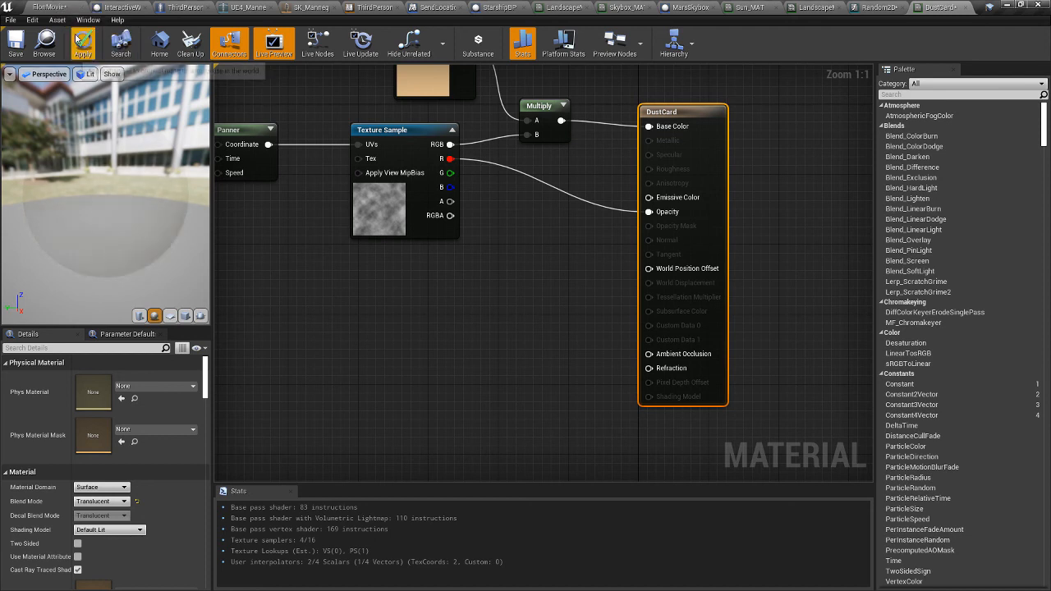
left_click(82, 42)
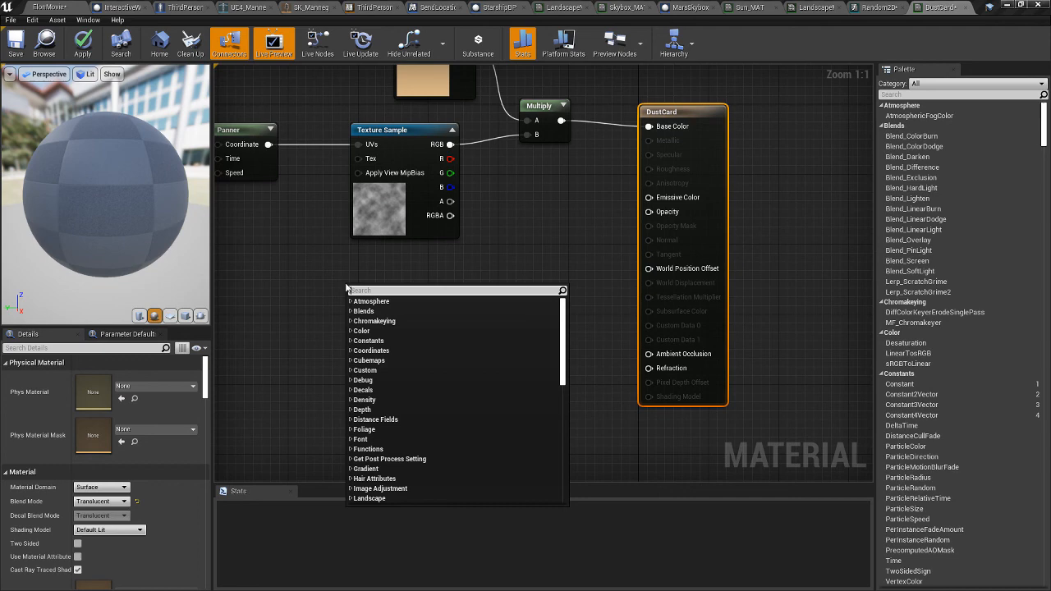
- Add a LinearGradient node via the 'linear' search and place a copy below it
type("linear")
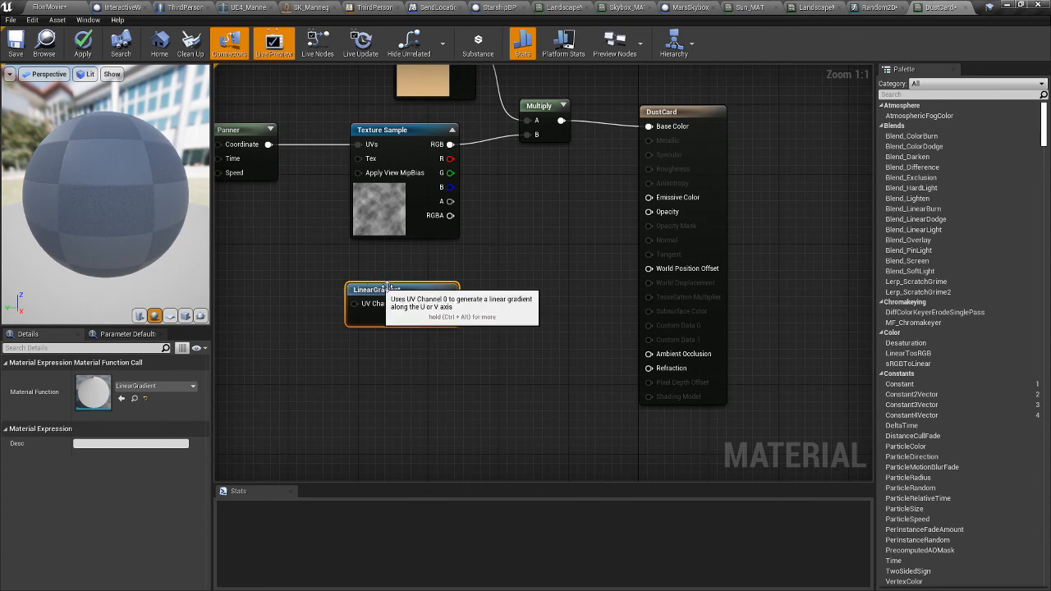
mouse_move(391, 367)
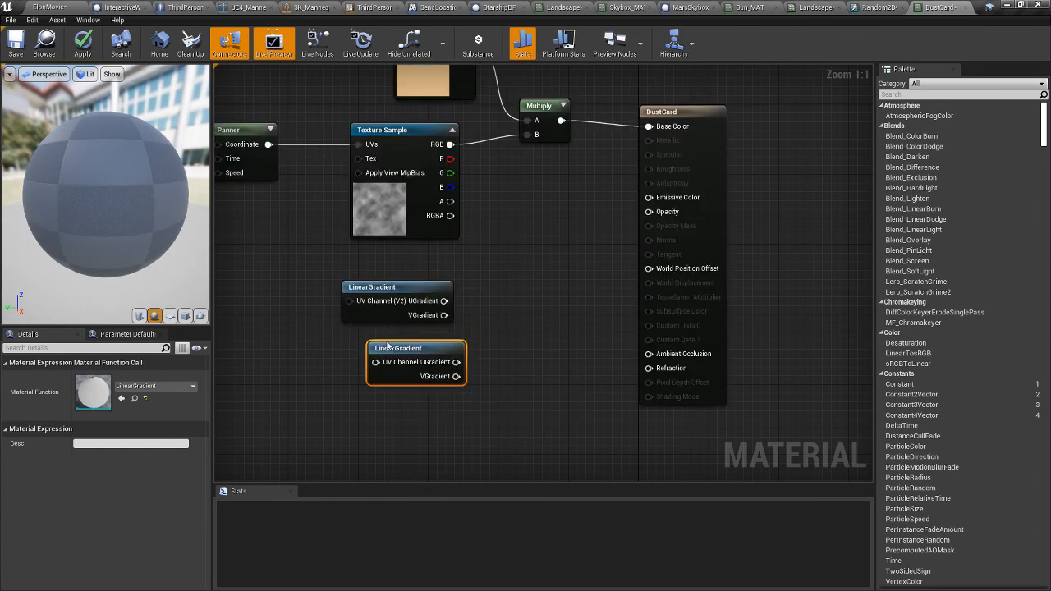
left_click_drag(417, 348, 407, 330)
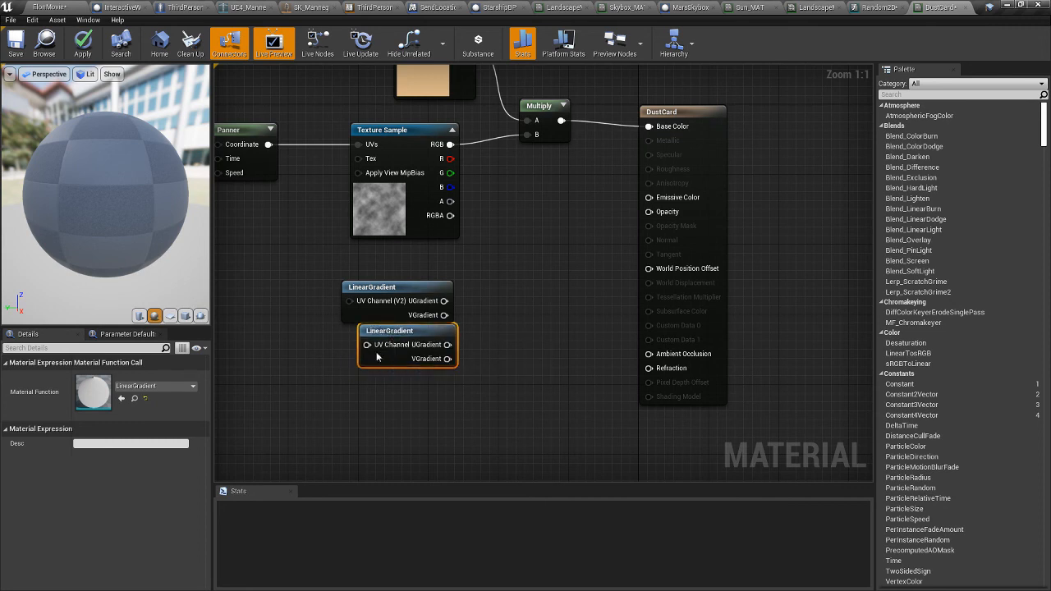
mouse_move(402, 400)
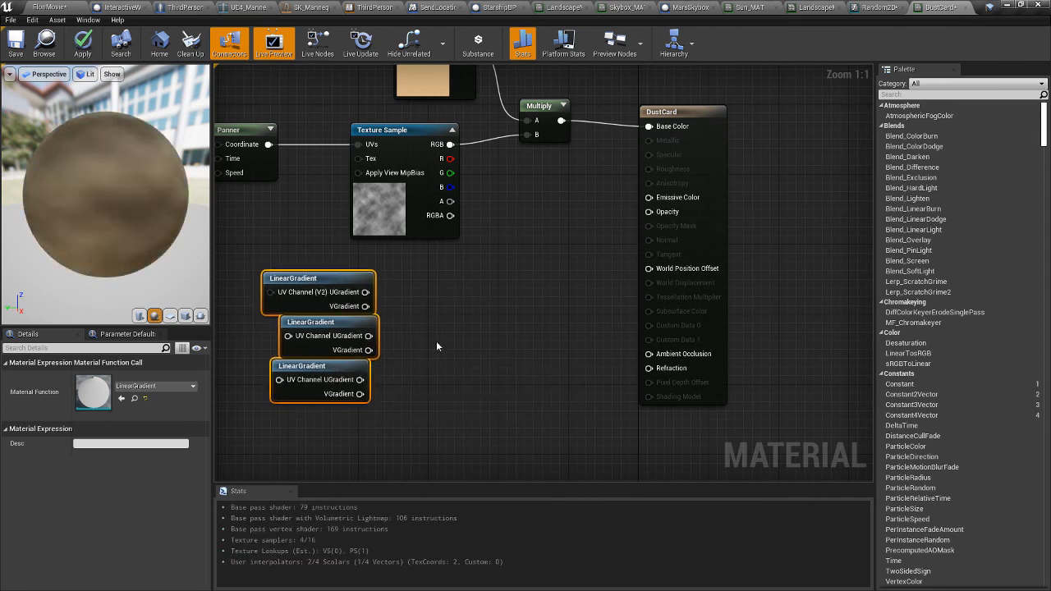
mouse_move(370, 307)
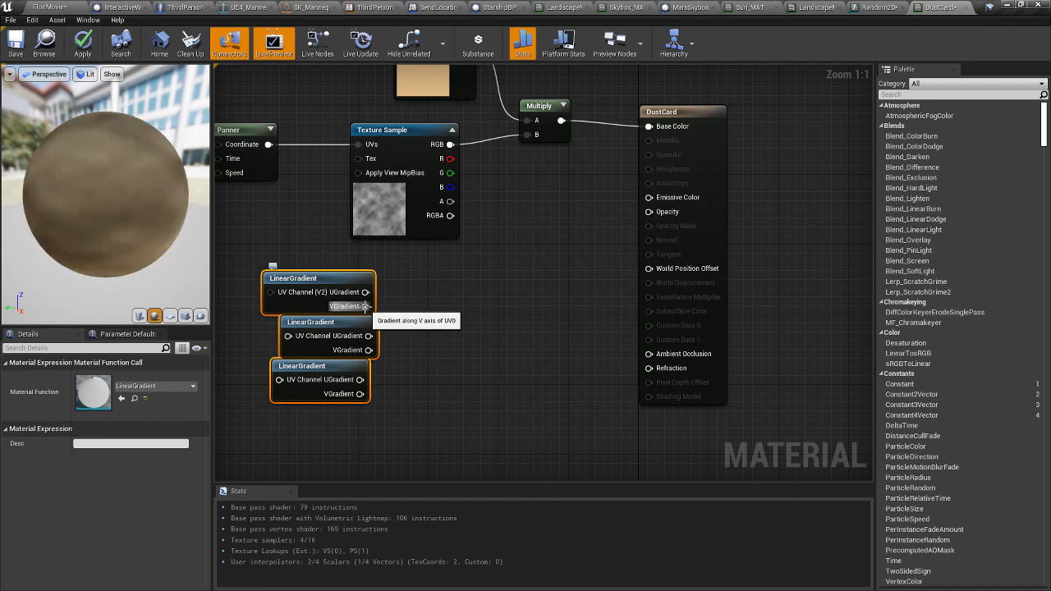
- Feed the first LinearGradient's VGradient into Opacity, apply, and view the plane in the Mars level
left_click_drag(371, 307, 625, 224)
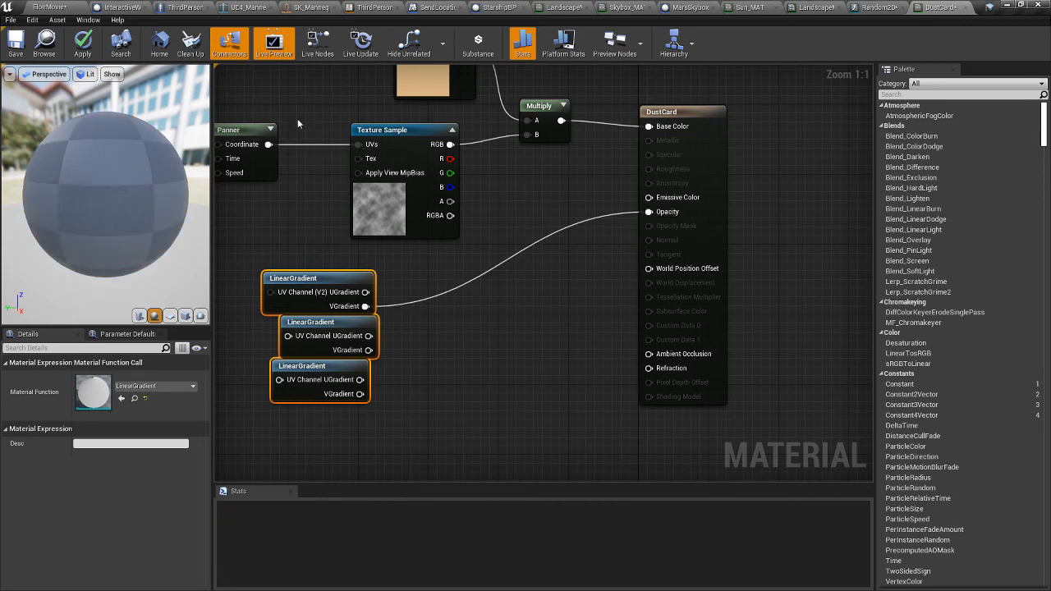
mouse_move(82, 43)
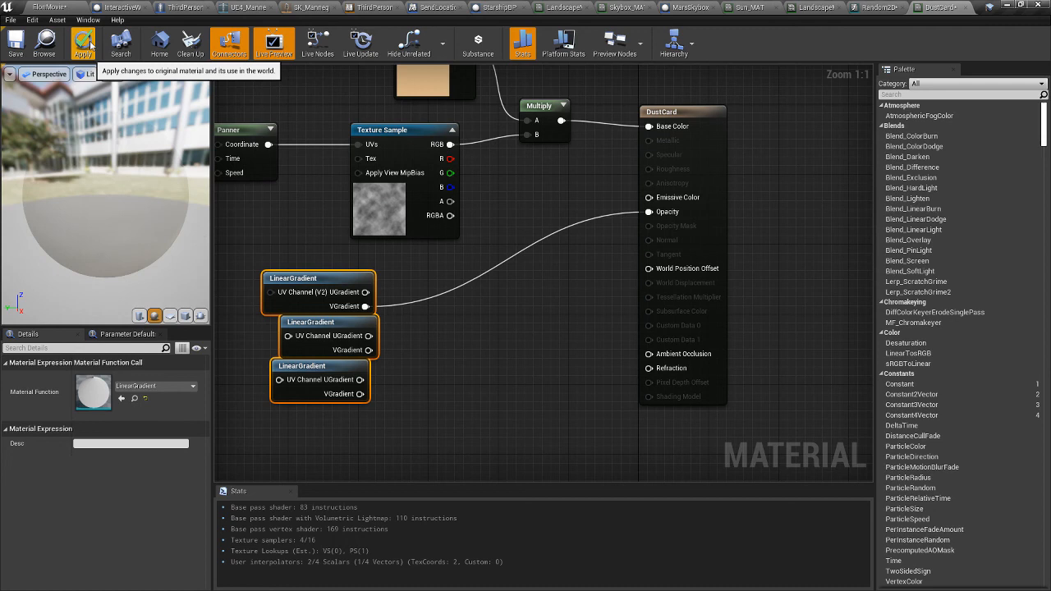
left_click(82, 43)
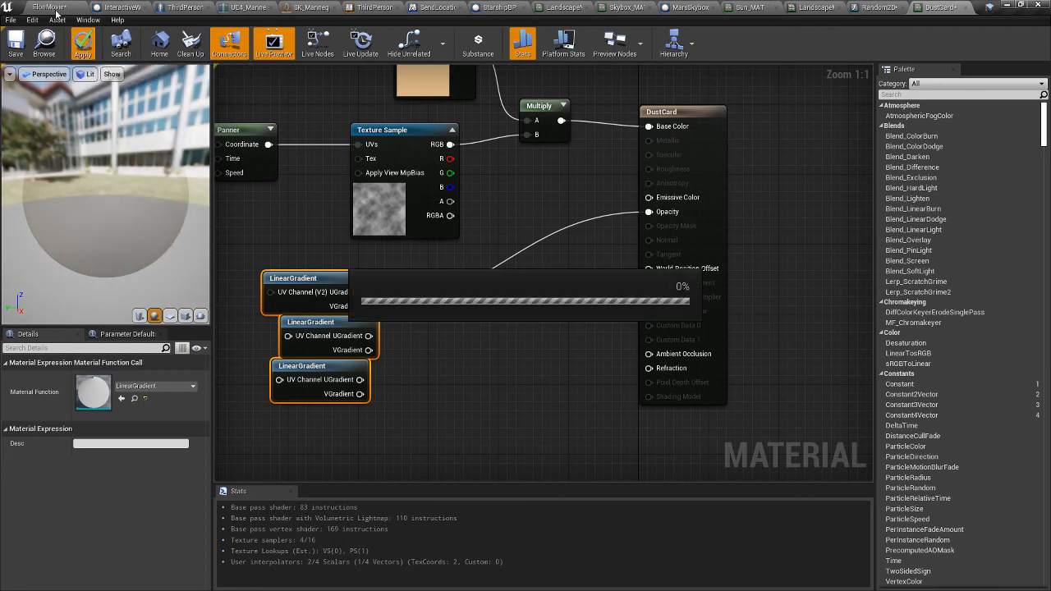
left_click(82, 43)
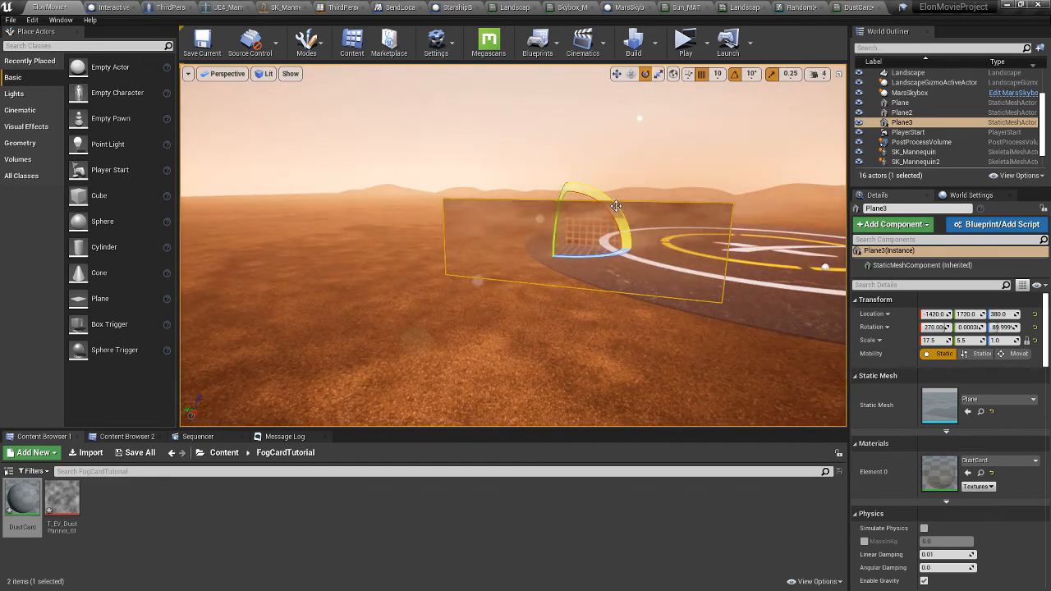
- Rotate the dust plane with the gizmo to view its faded edge
left_click_drag(610, 205, 566, 184)
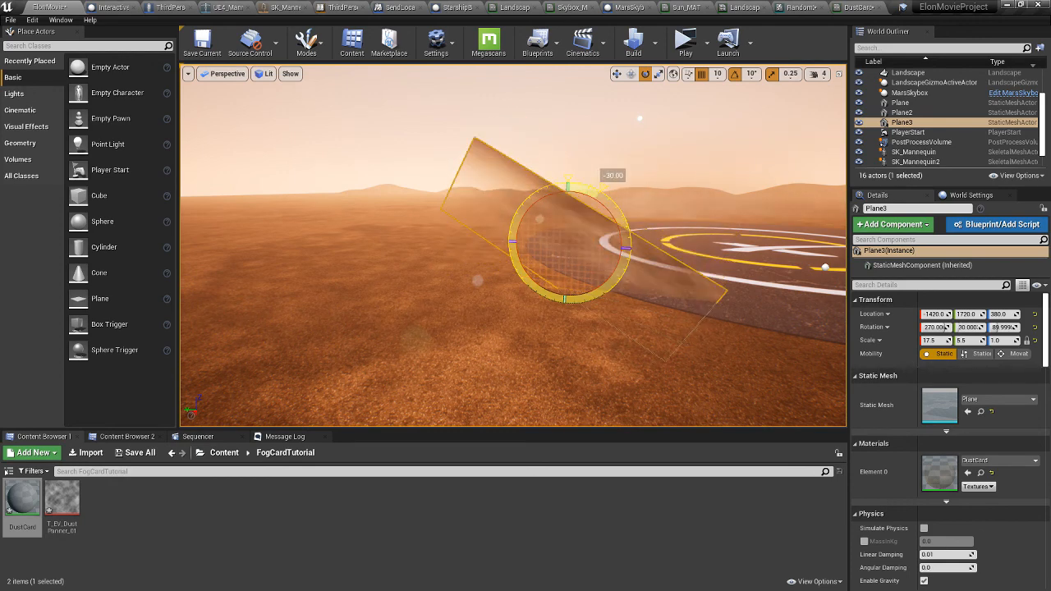
left_click_drag(567, 184, 555, 304)
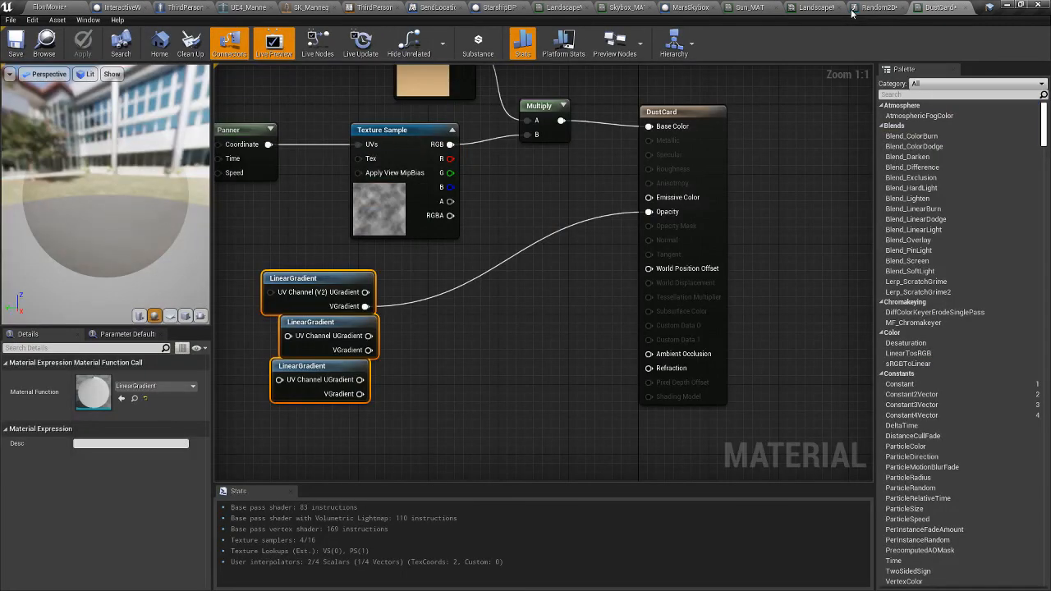
- Select the Panner node to show its Speed X and Speed Y settings
left_click(238, 130)
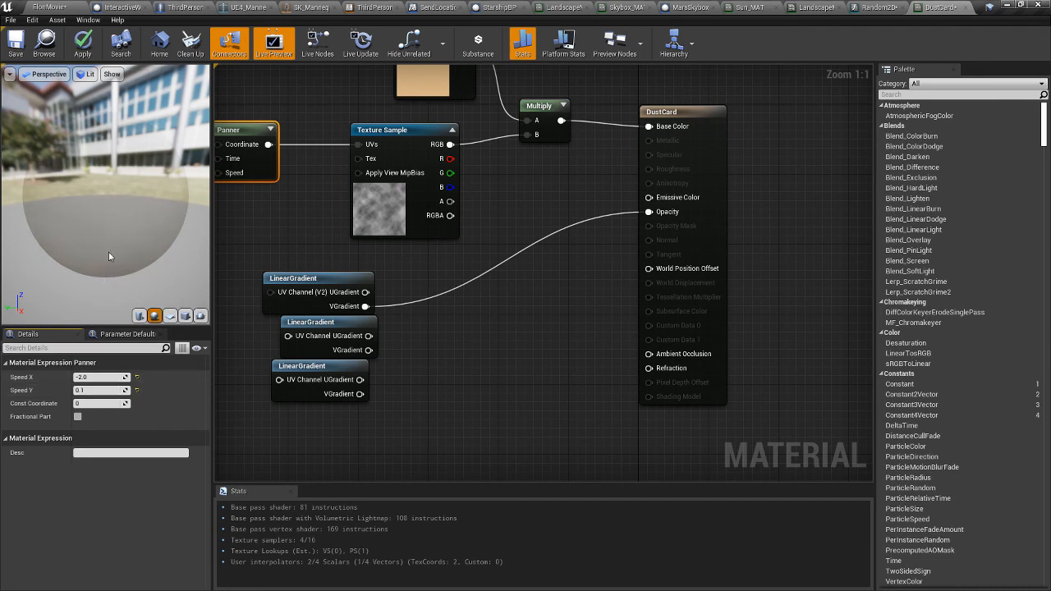
mouse_move(381, 222)
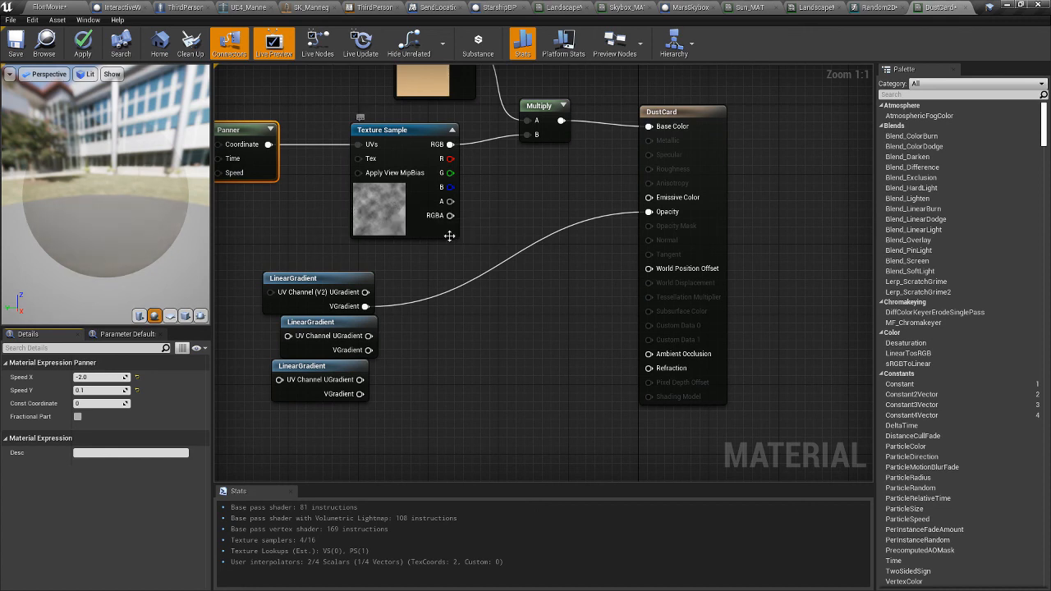
mouse_move(377, 256)
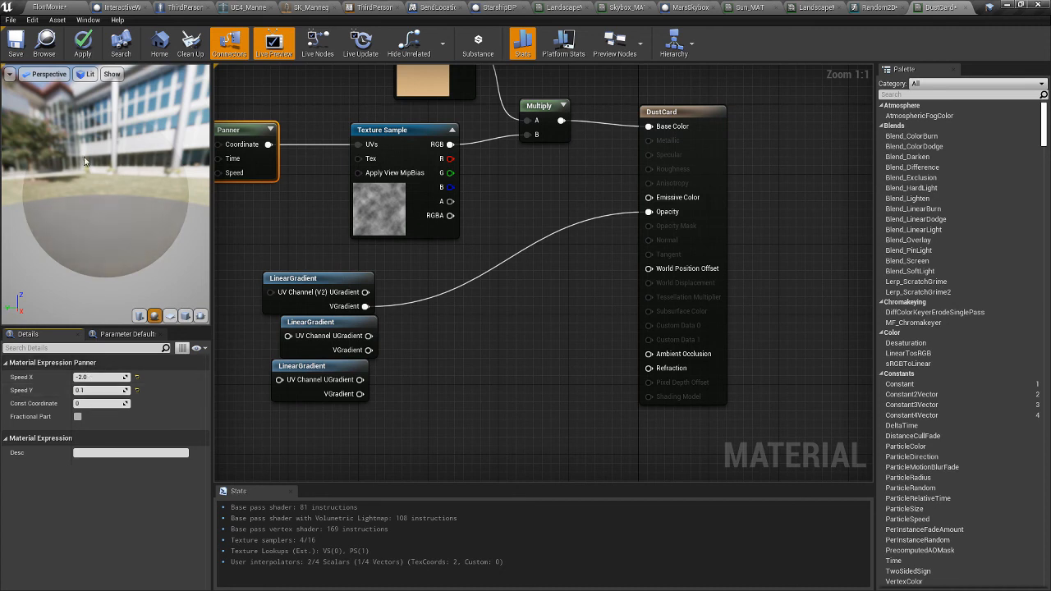
mouse_move(337, 297)
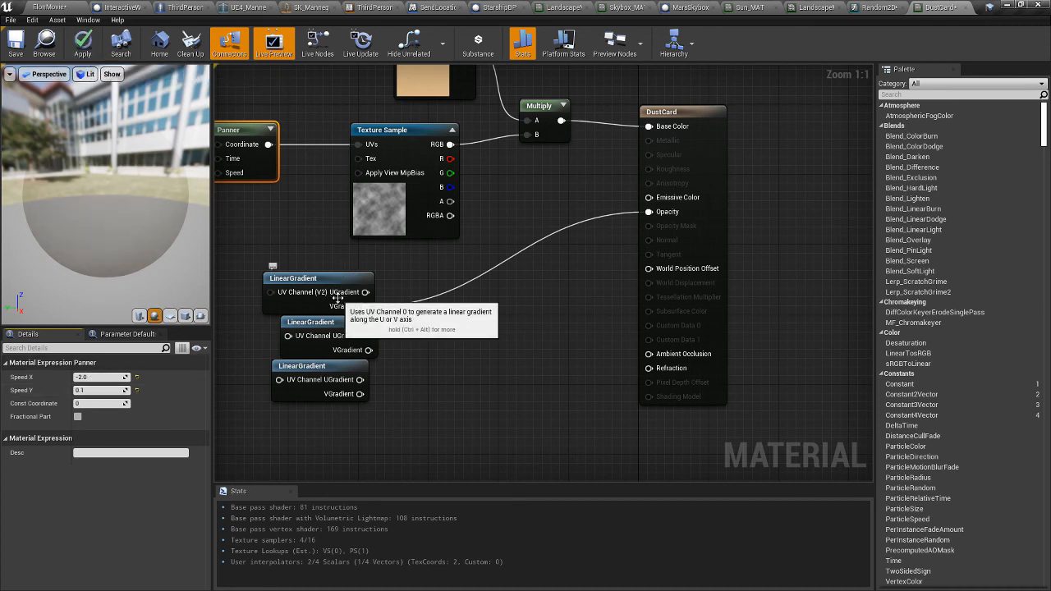
mouse_move(82, 43)
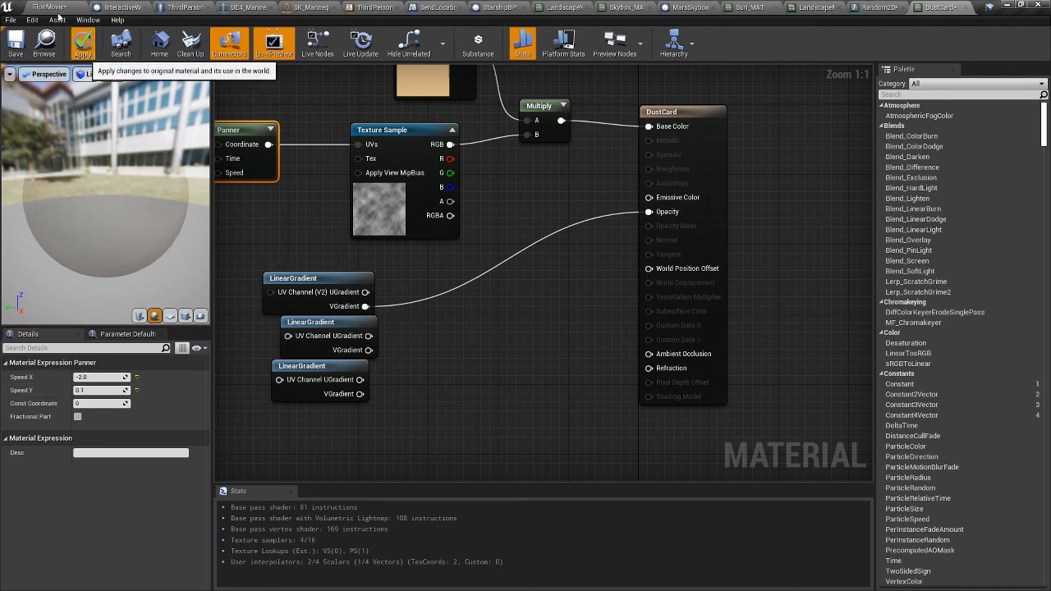
- Apply the material, inspect Plane2 in the Mars level, and return to the DustCard graph
left_click(82, 43)
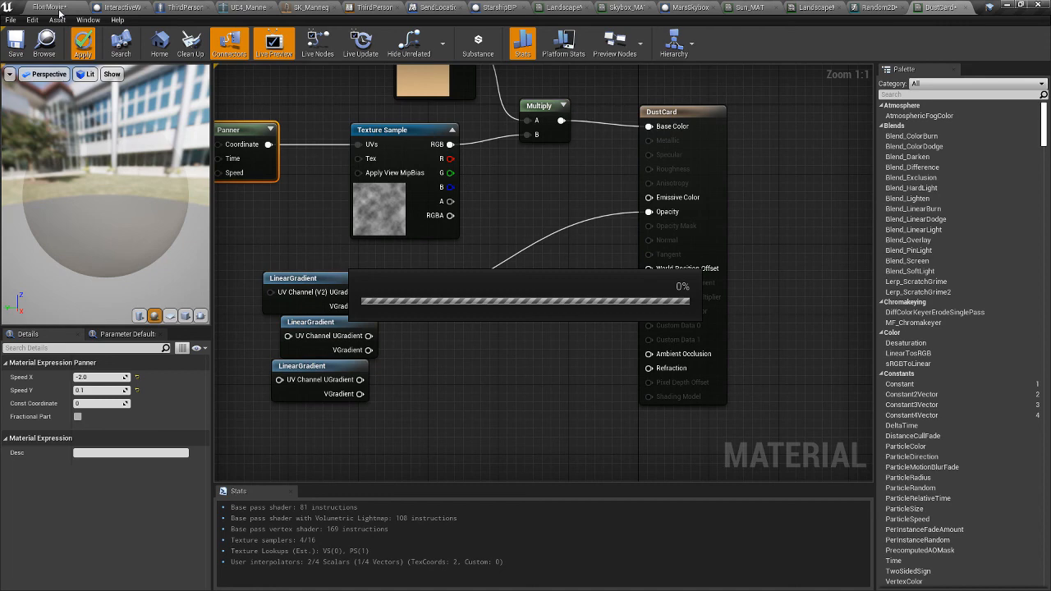
left_click(82, 43)
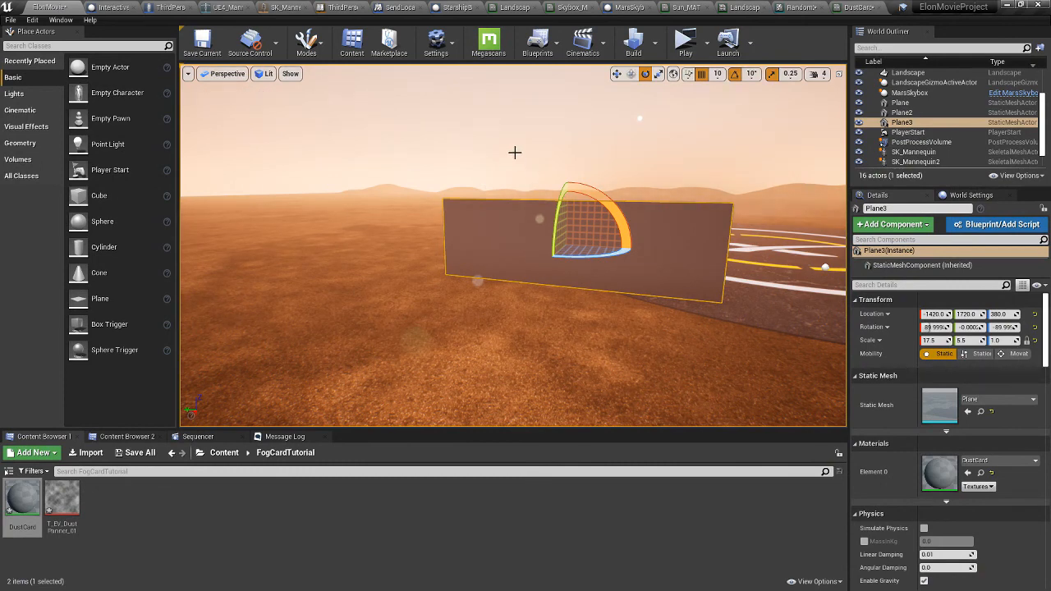
left_click(901, 111)
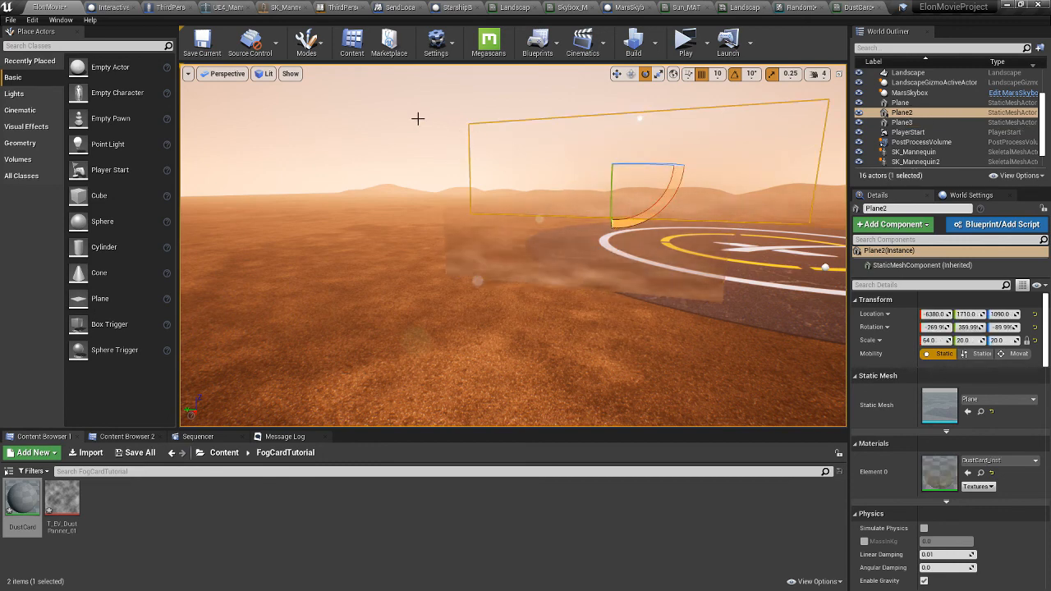
left_click(910, 92)
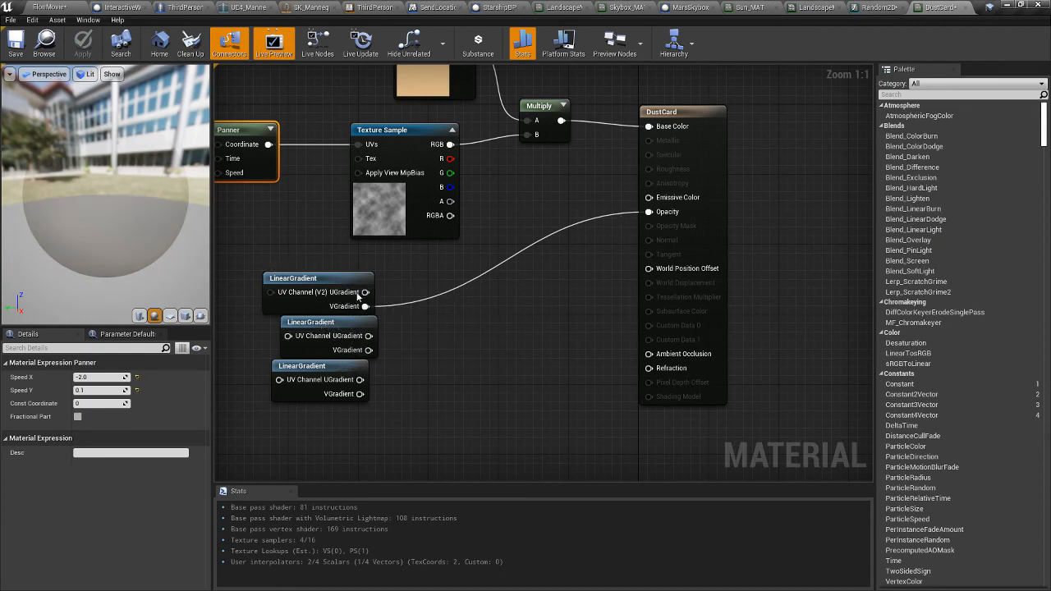
mouse_move(369, 351)
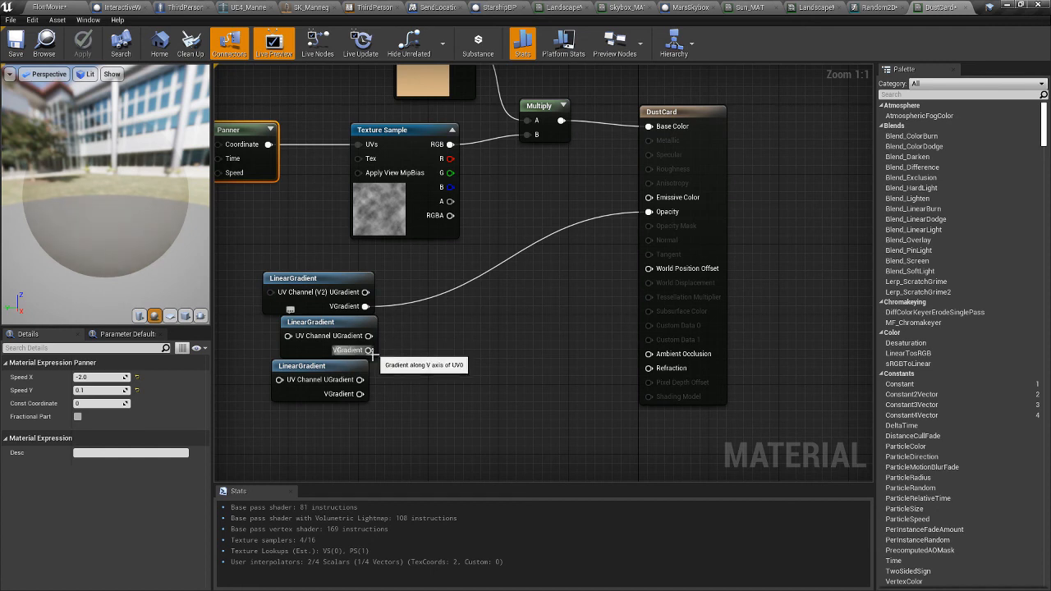
mouse_move(370, 335)
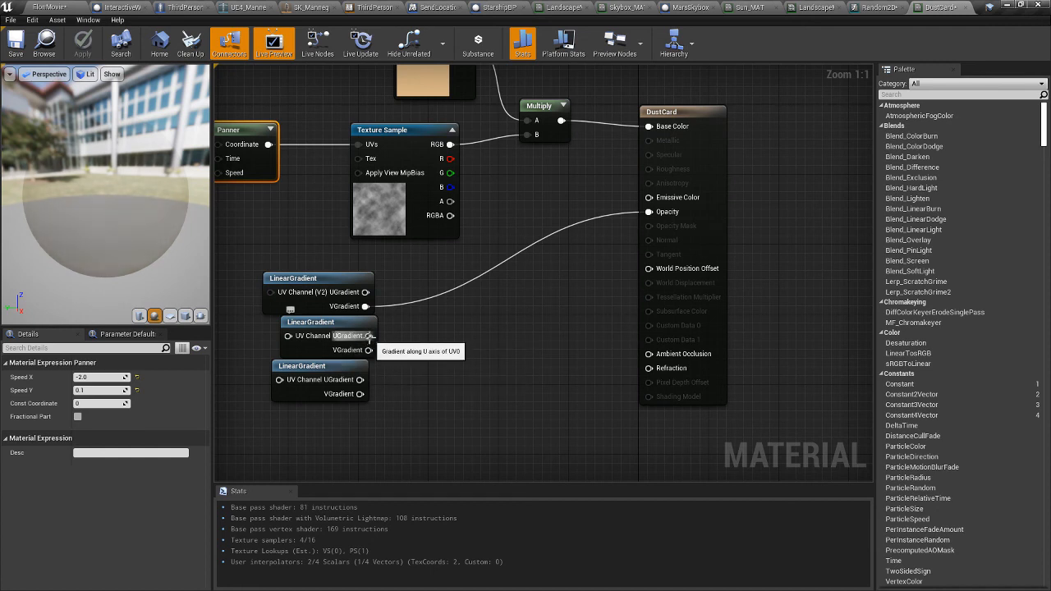
mouse_move(331, 292)
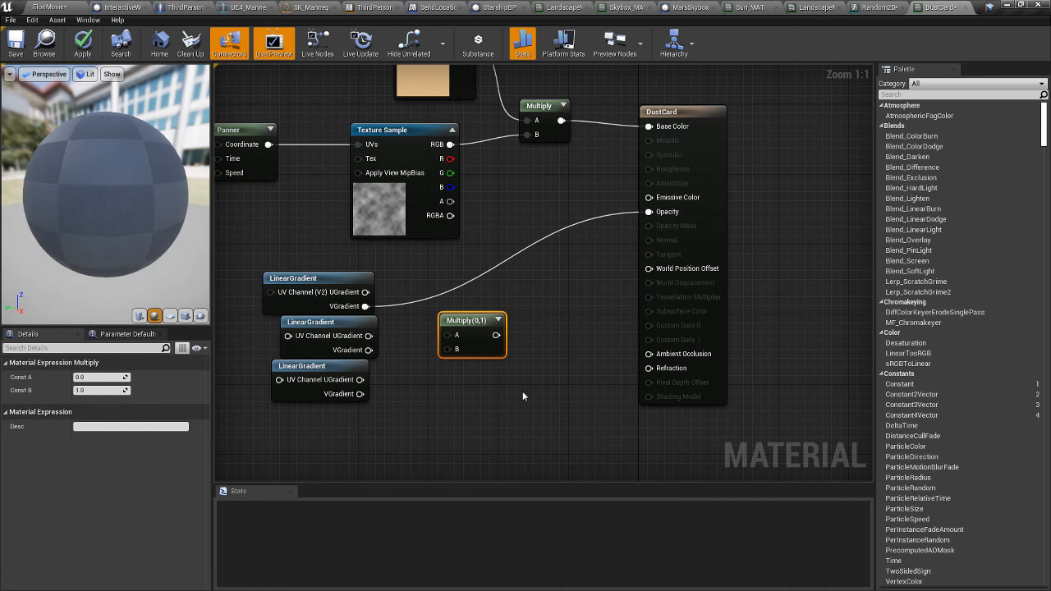
- Position a Multiply node beside the LinearGradients for the vertical-by-horizontal ramp product
left_click_drag(473, 320, 528, 386)
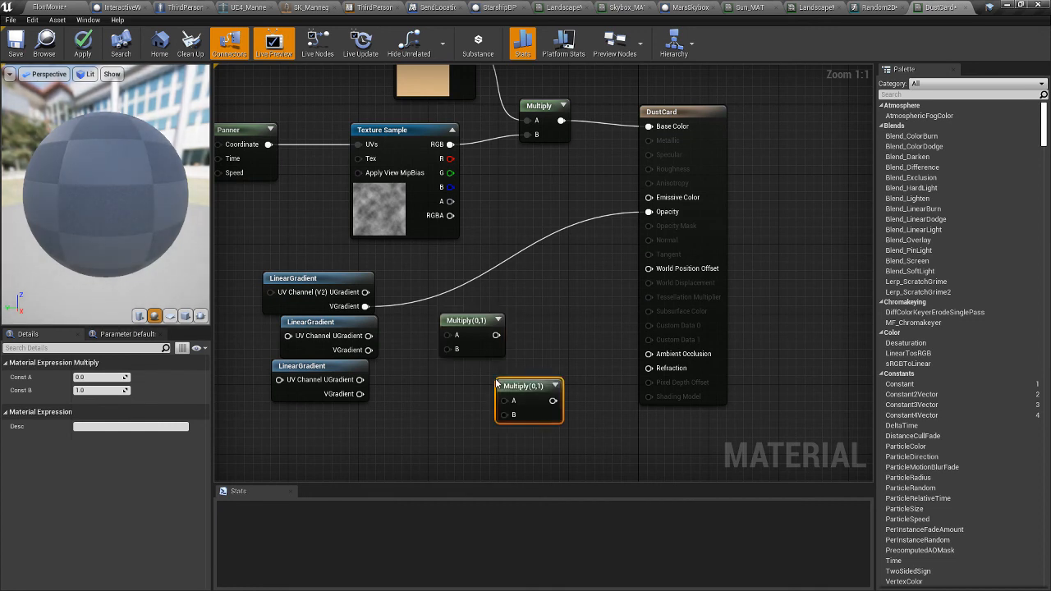
mouse_move(692, 112)
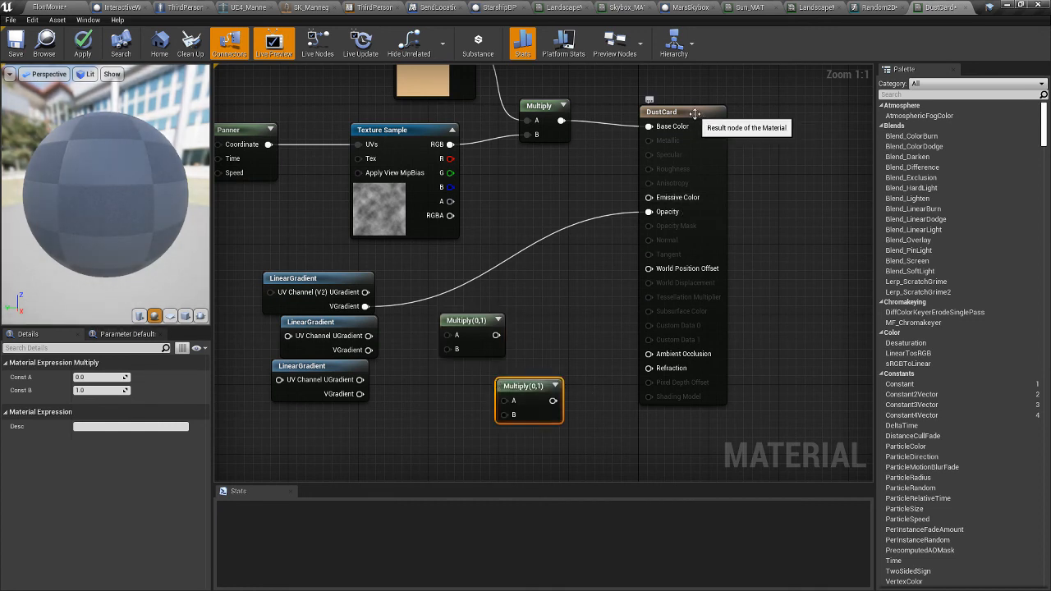
left_click(682, 112)
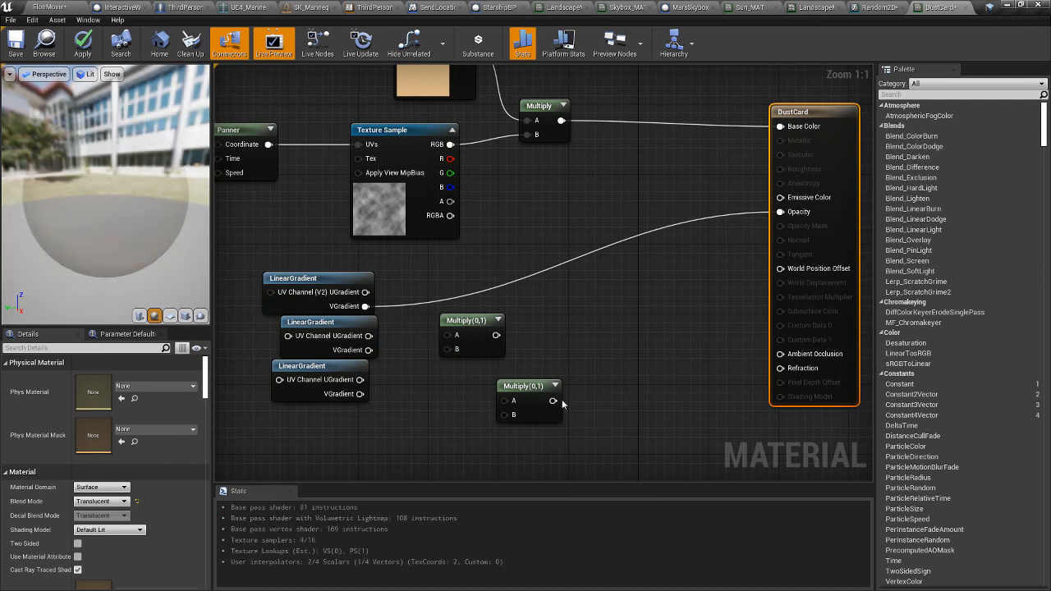
mouse_move(473, 319)
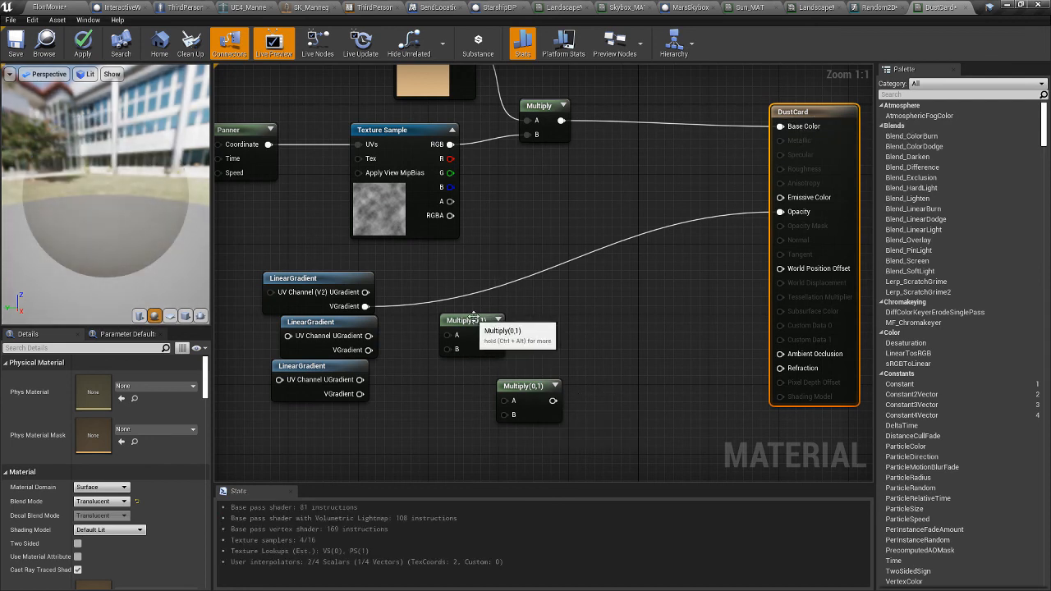
left_click(473, 320)
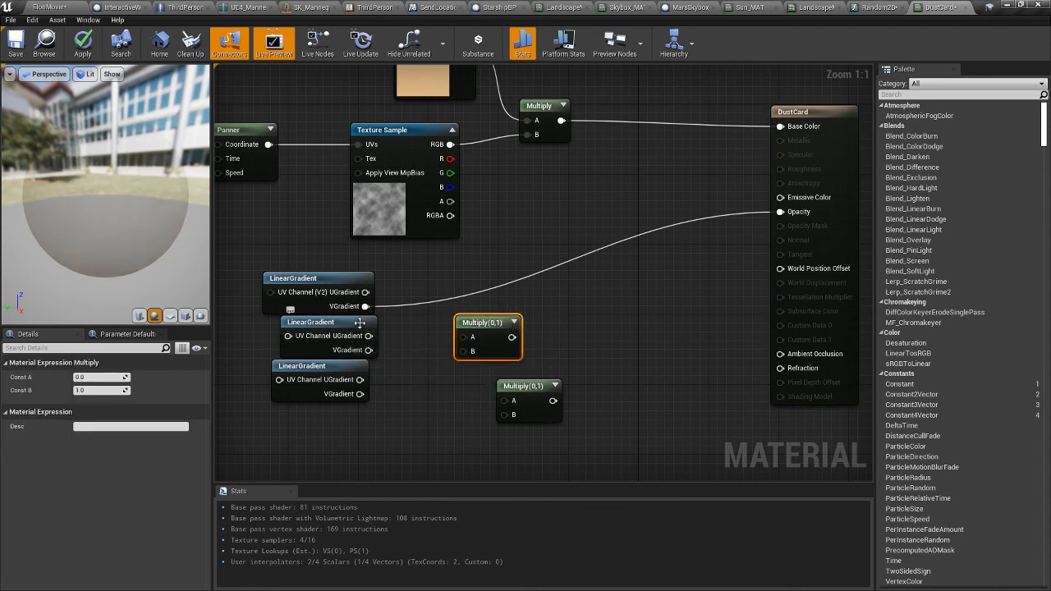
mouse_move(360, 335)
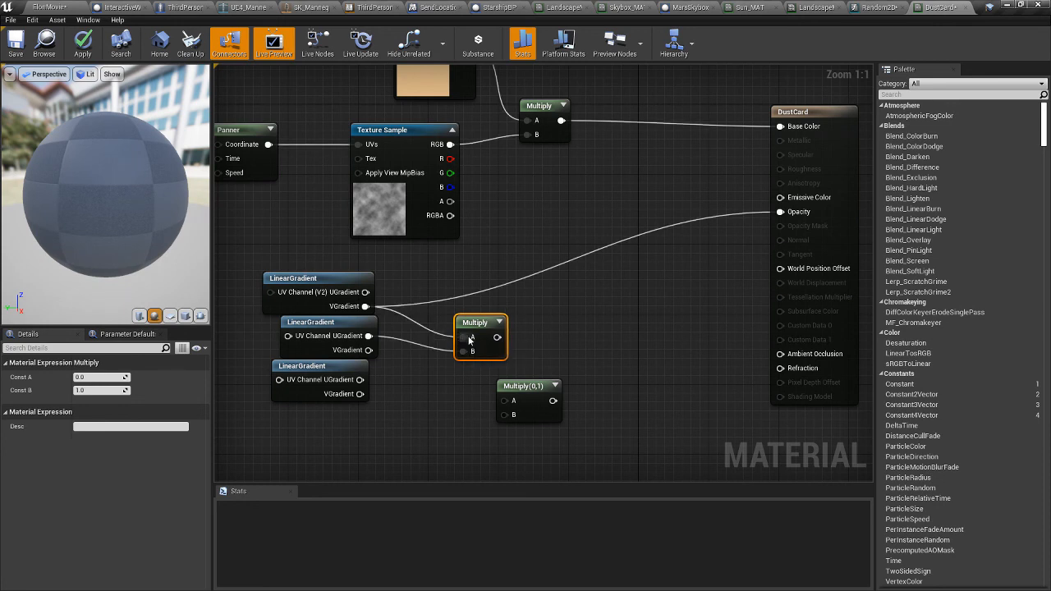
mouse_move(780, 210)
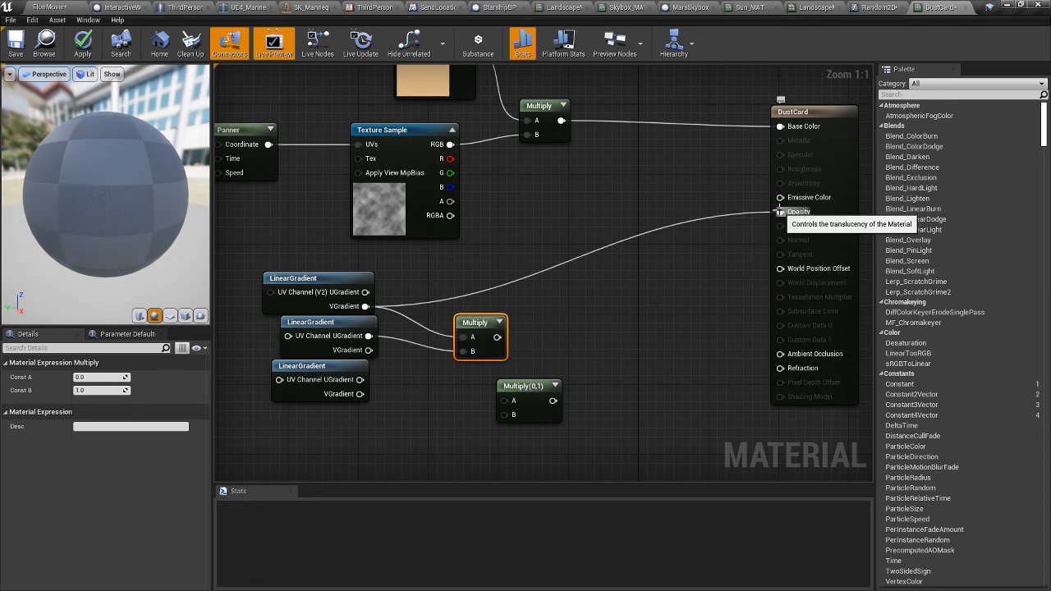
mouse_move(538, 274)
type("1-")
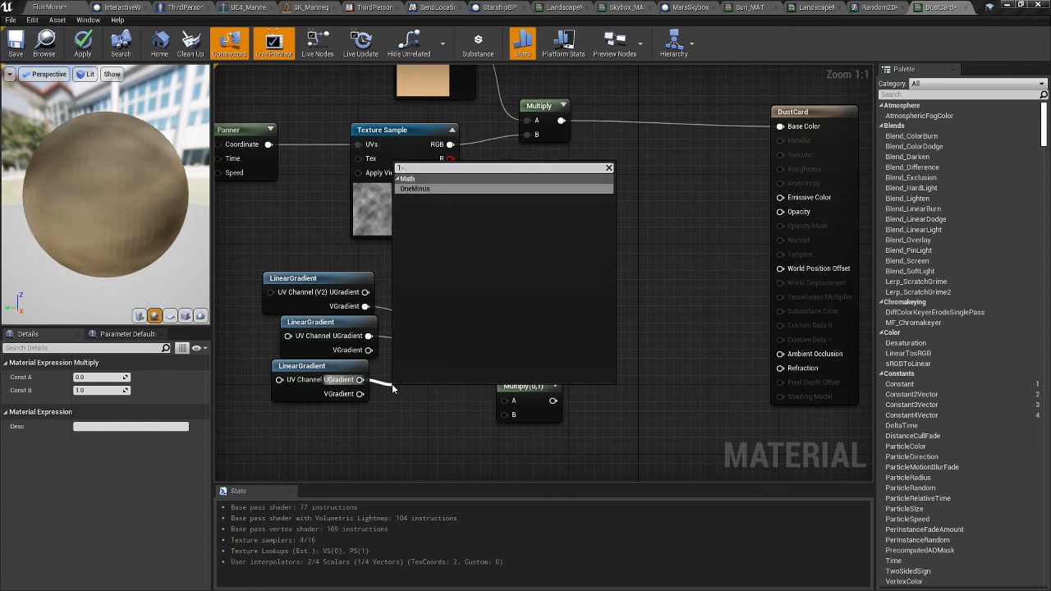
- Add a OneMinus on the third gradient, multiply it with the first product, and preview that Multiply
left_click(414, 189)
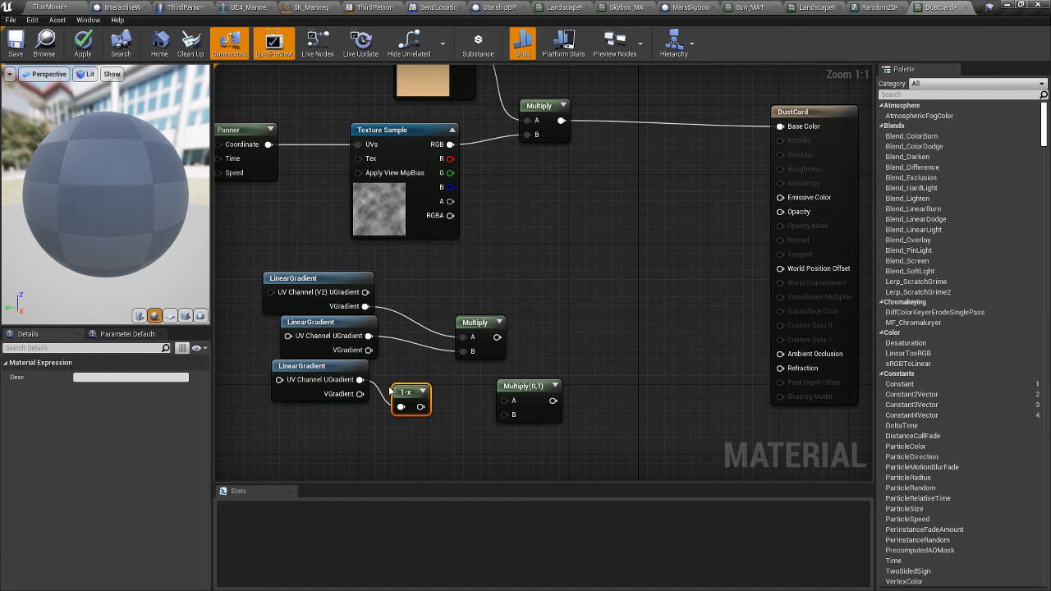
mouse_move(420, 407)
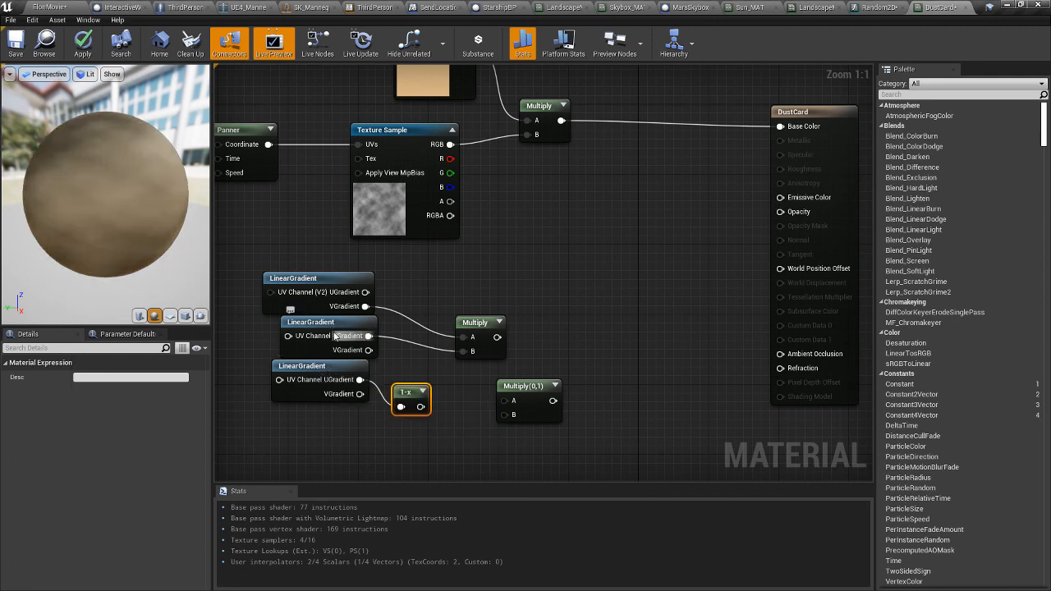
mouse_move(316, 364)
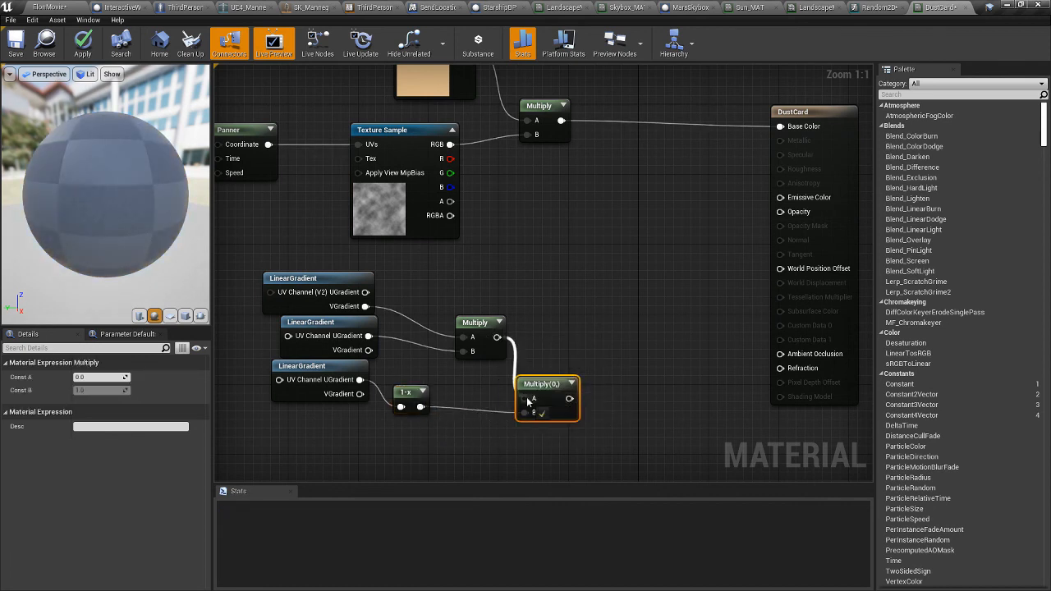
right_click(538, 384)
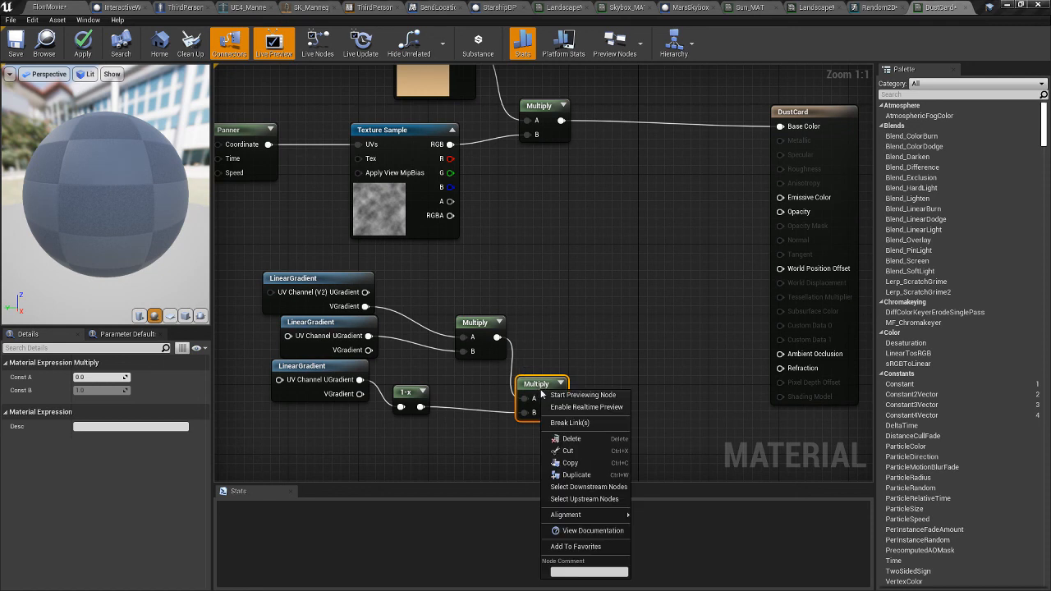
left_click(583, 394)
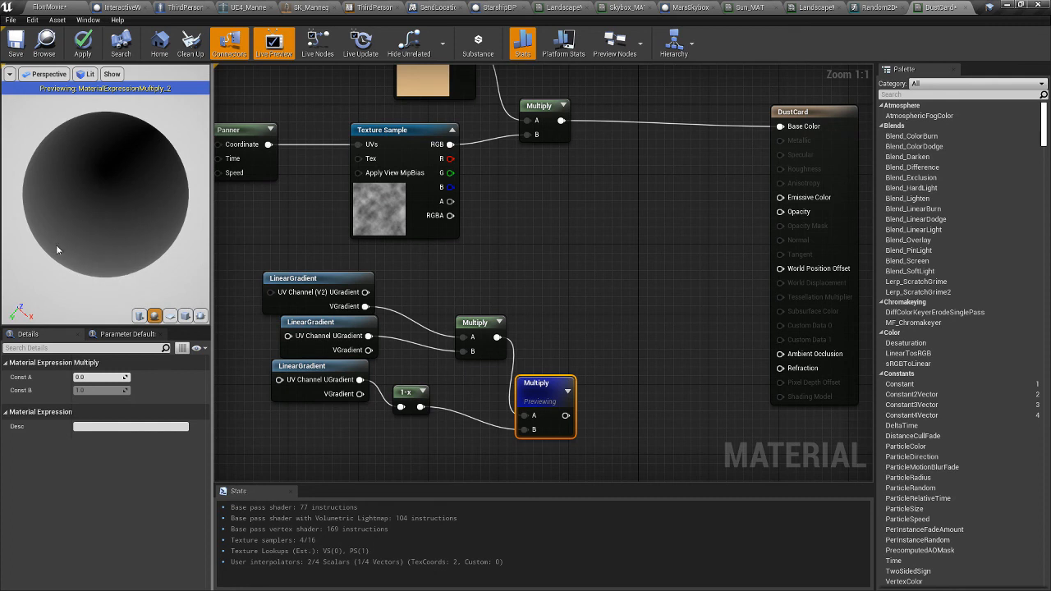
mouse_move(141, 134)
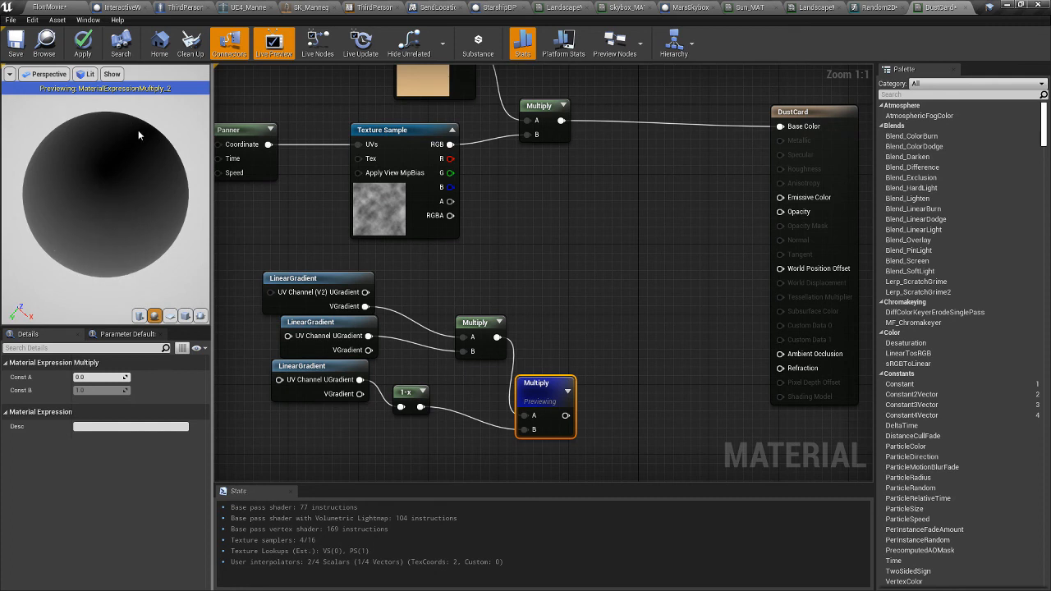
mouse_move(25, 168)
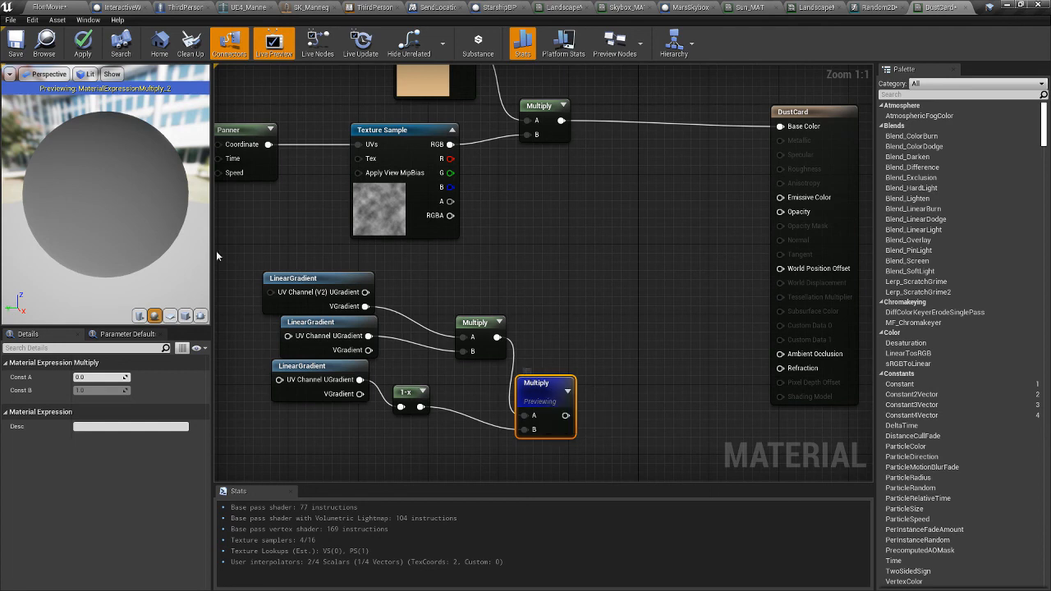
mouse_move(545, 384)
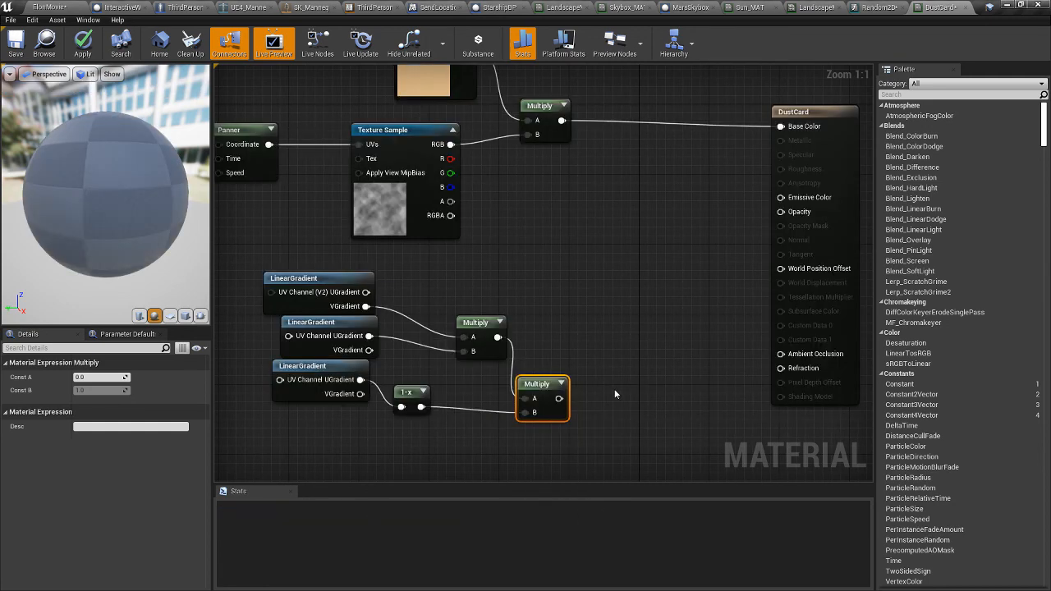
- Feed the combined mask into a Multiply with B constant 3.0 and preview it
left_click_drag(541, 384, 647, 396)
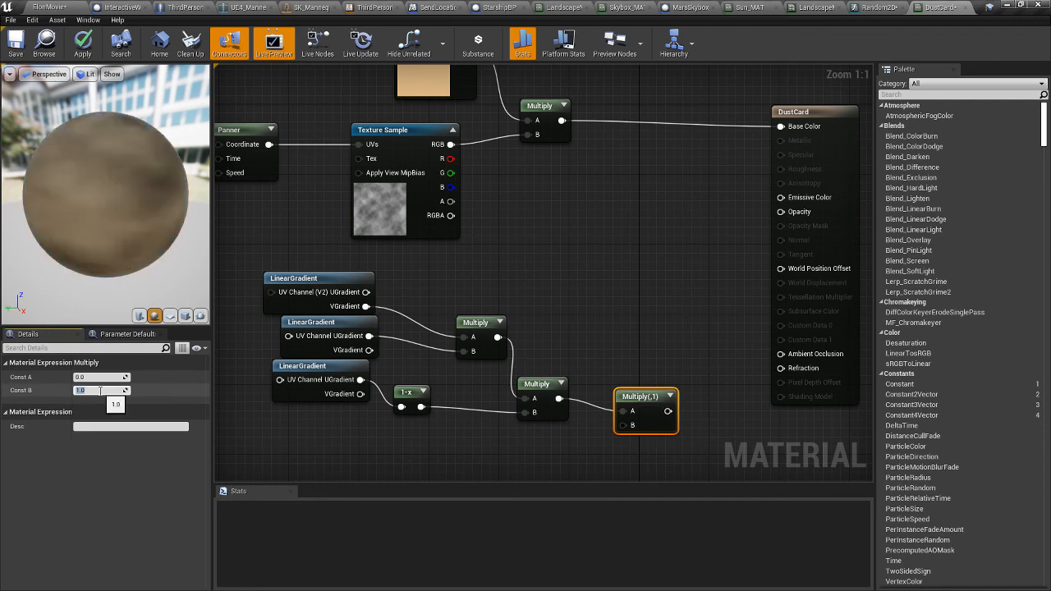
type("3.0")
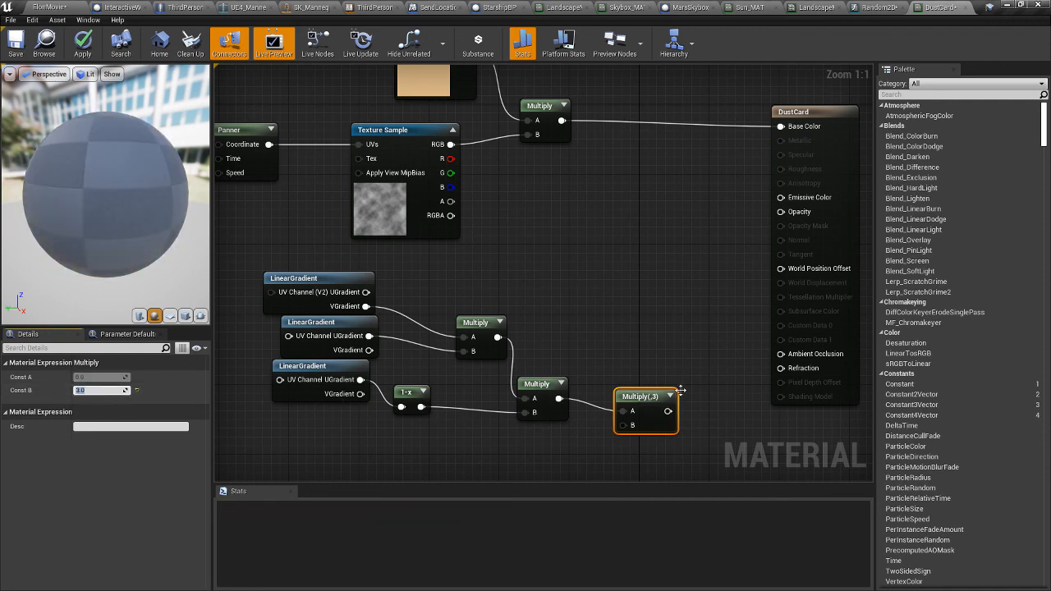
right_click(647, 396)
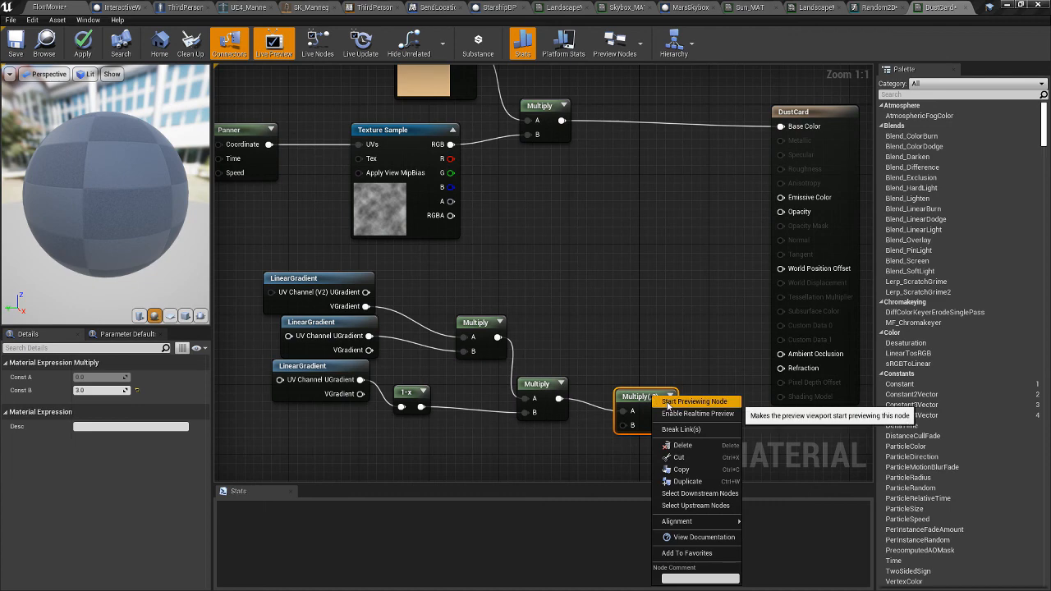
left_click(694, 401)
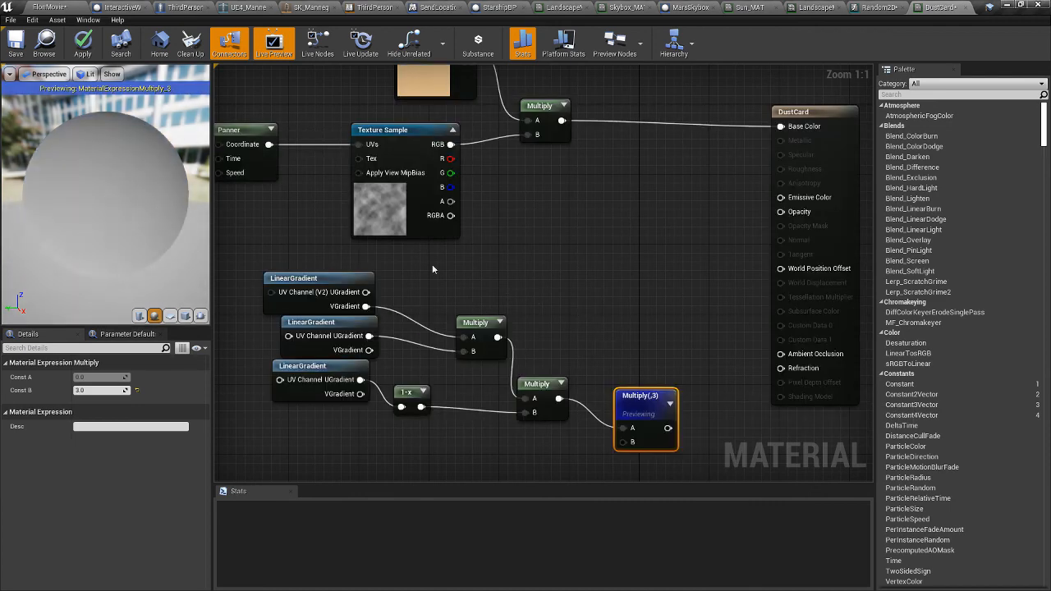
mouse_move(649, 414)
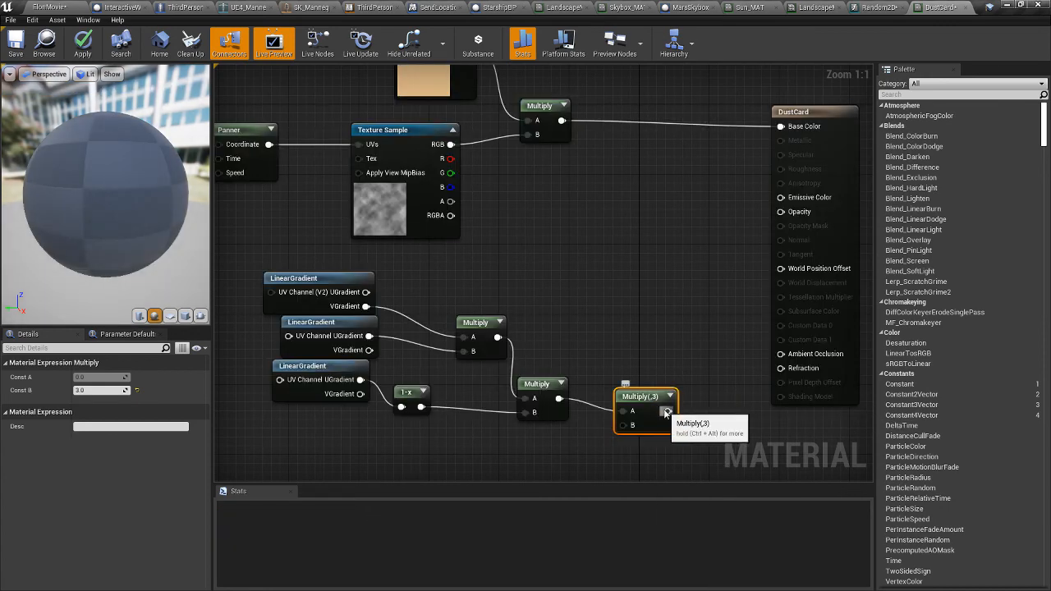
- Wire the Multiply(,3) output into the material's Opacity and apply
left_click_drag(667, 411, 781, 211)
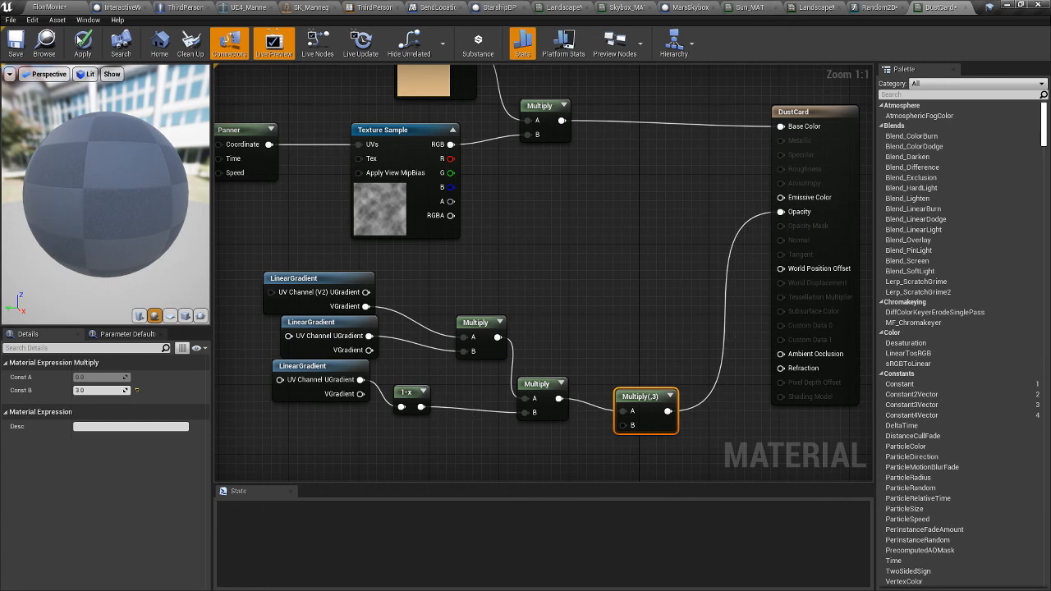
left_click(82, 42)
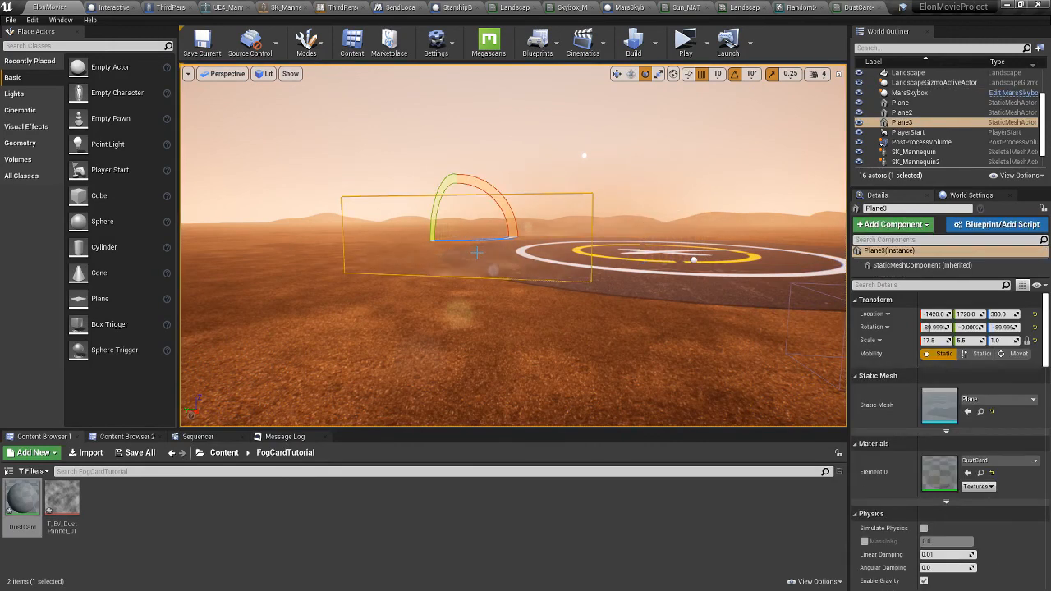
- Move Plane2 above the terrain, then deselect it to judge the soft-haze fade
left_click(645, 74)
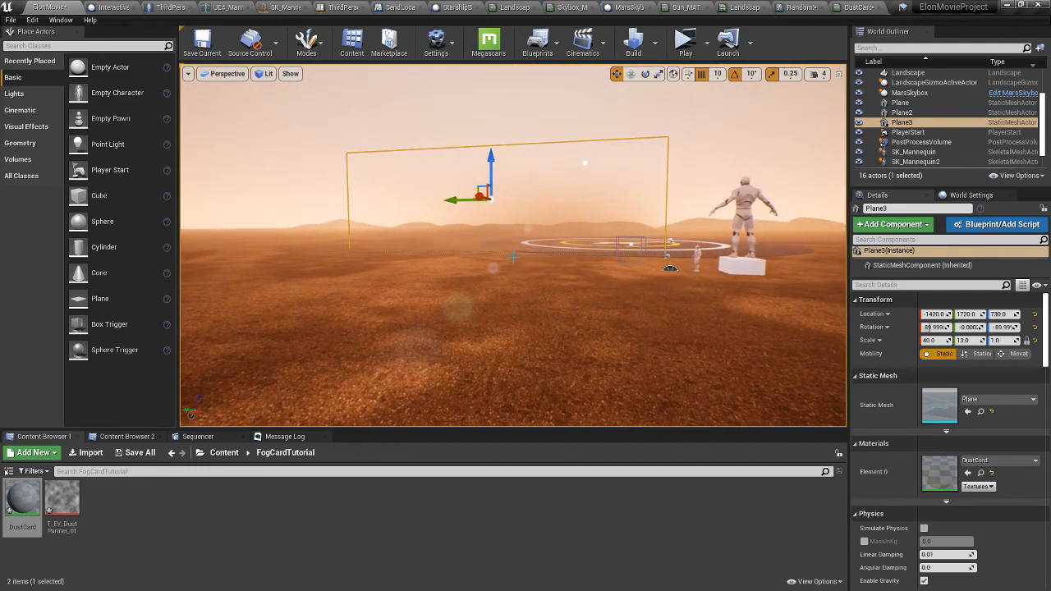
left_click(910, 92)
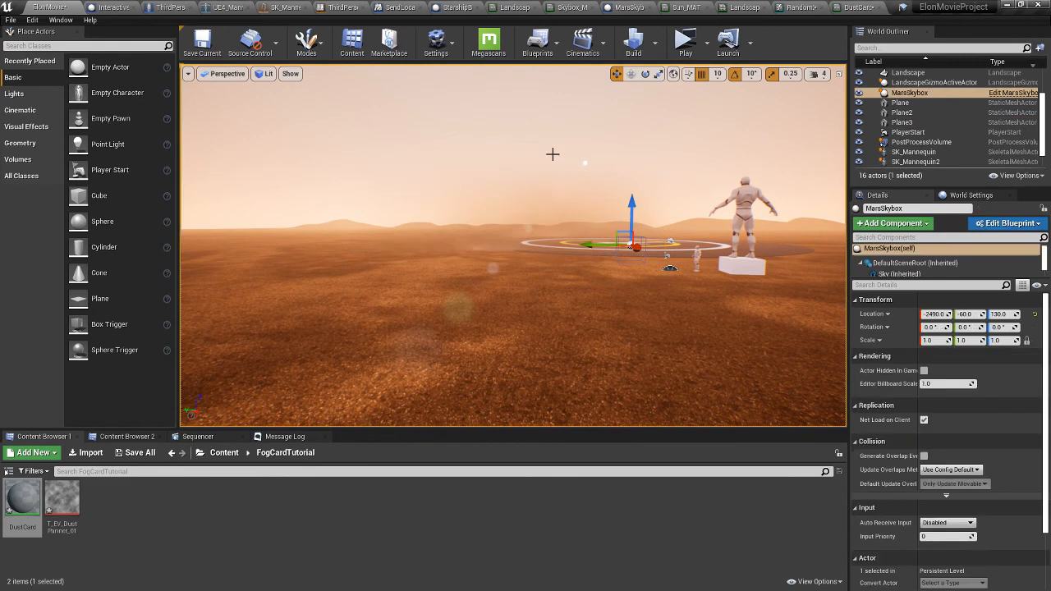
mouse_move(404, 233)
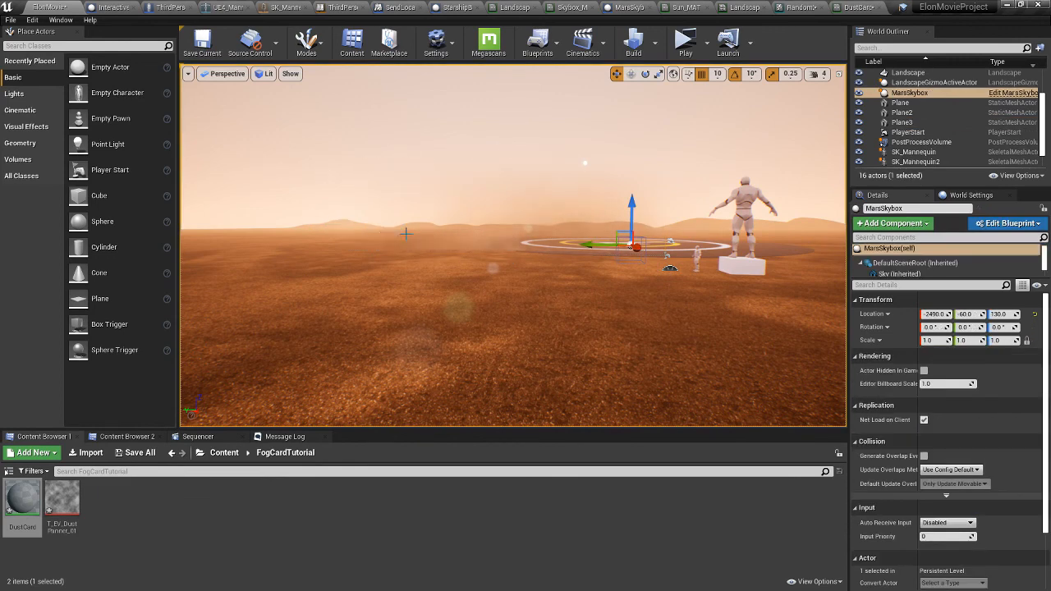
mouse_move(484, 180)
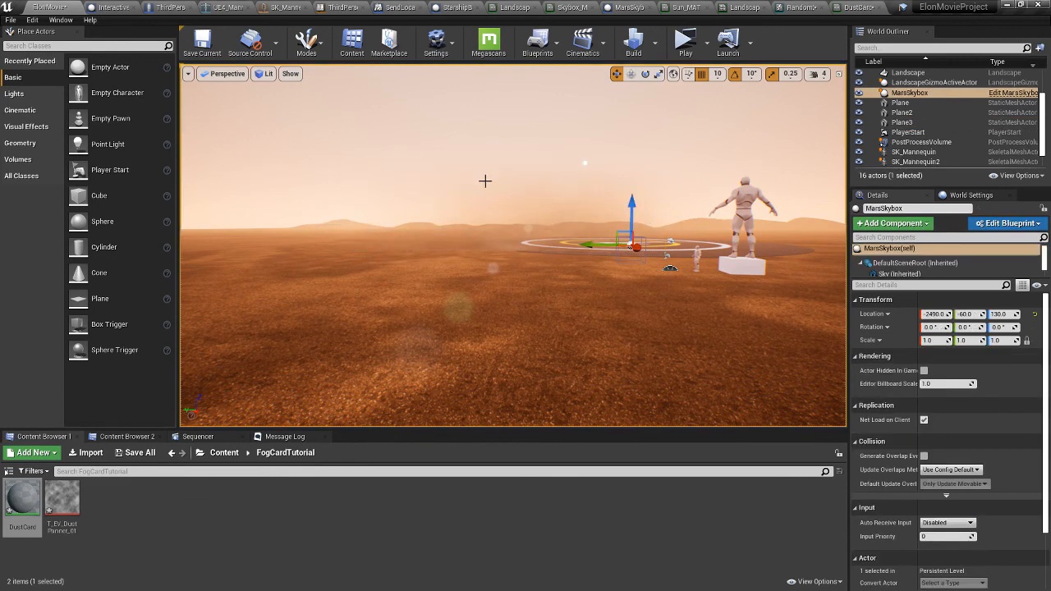